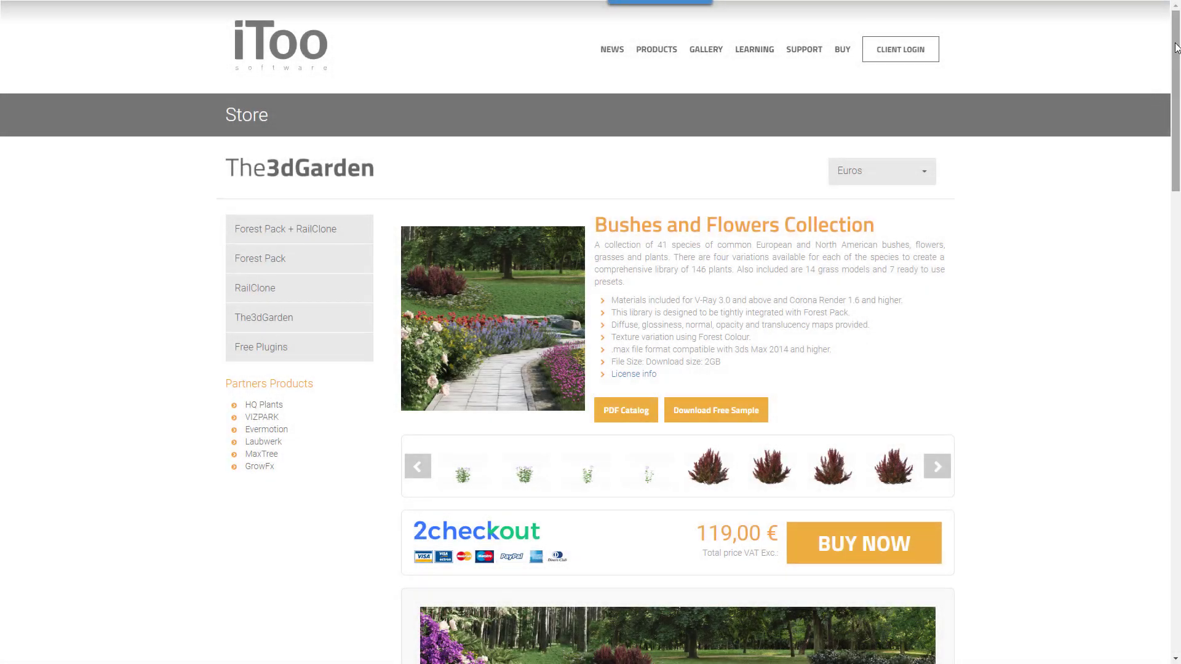
Step: Create a new Forest Pro object scattered over the raised-bed splines
{"action": "scroll", "scroll_direction": "down", "scroll_amount": 3}
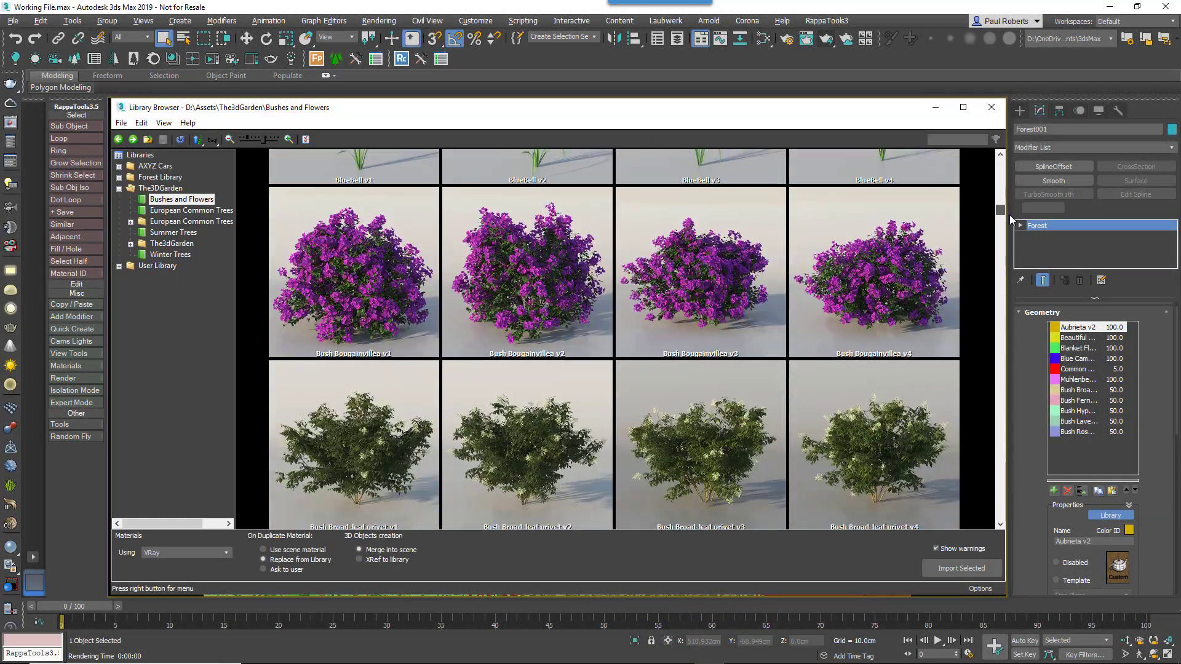
{"action": "scroll", "scroll_direction": "down", "scroll_amount": 3}
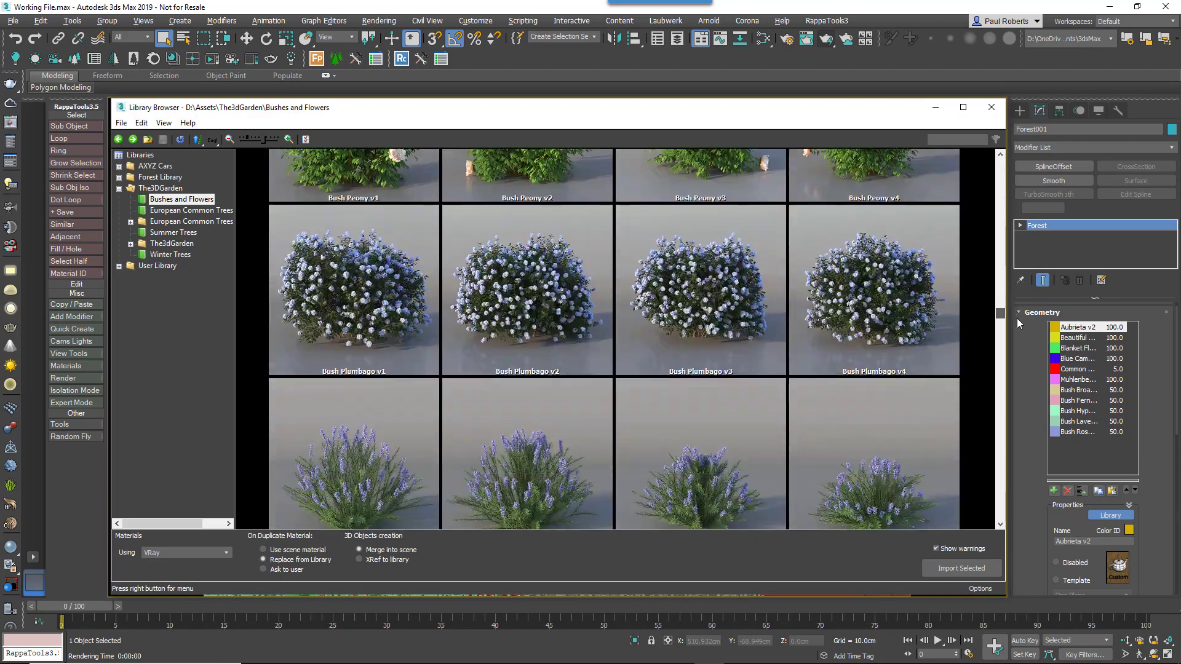
{"action": "scroll", "scroll_direction": "down", "scroll_amount": 3}
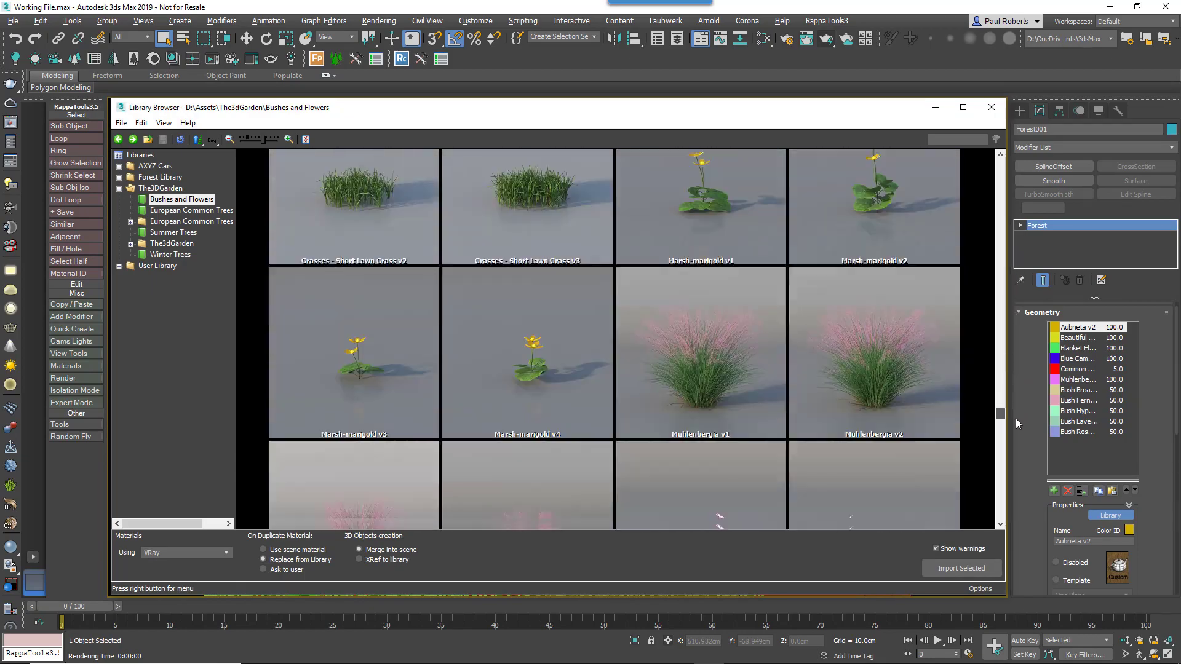
{"action": "scroll", "scroll_direction": "down", "scroll_amount": 3}
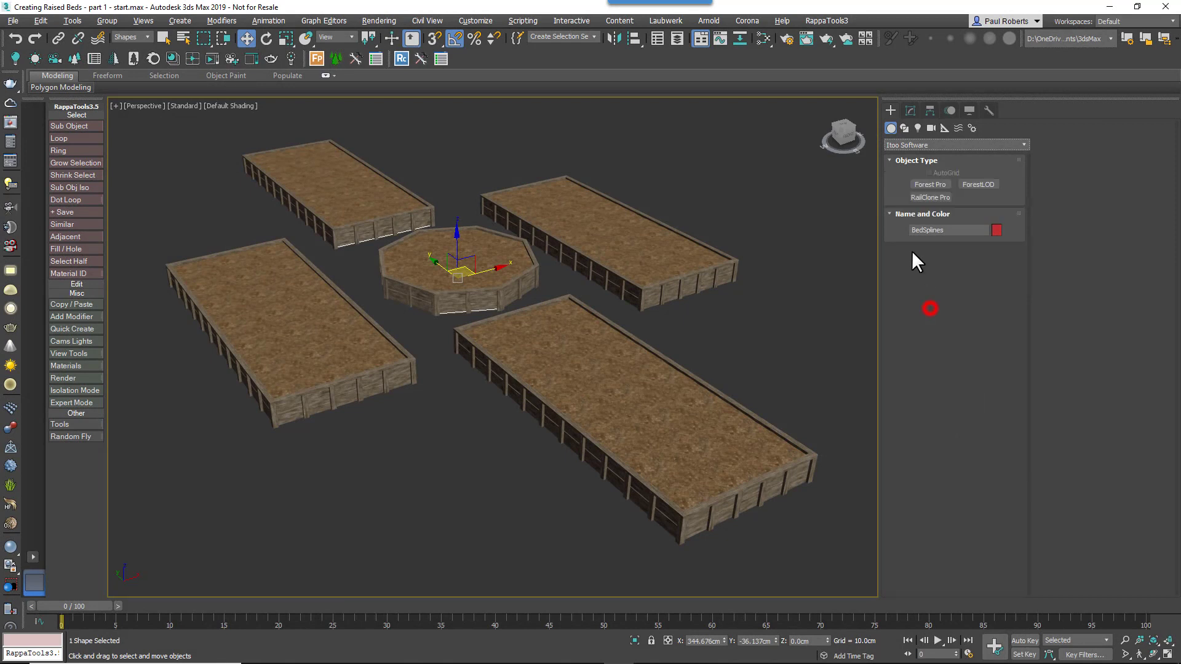
{"action": "left_click", "coordinate": [930, 184]}
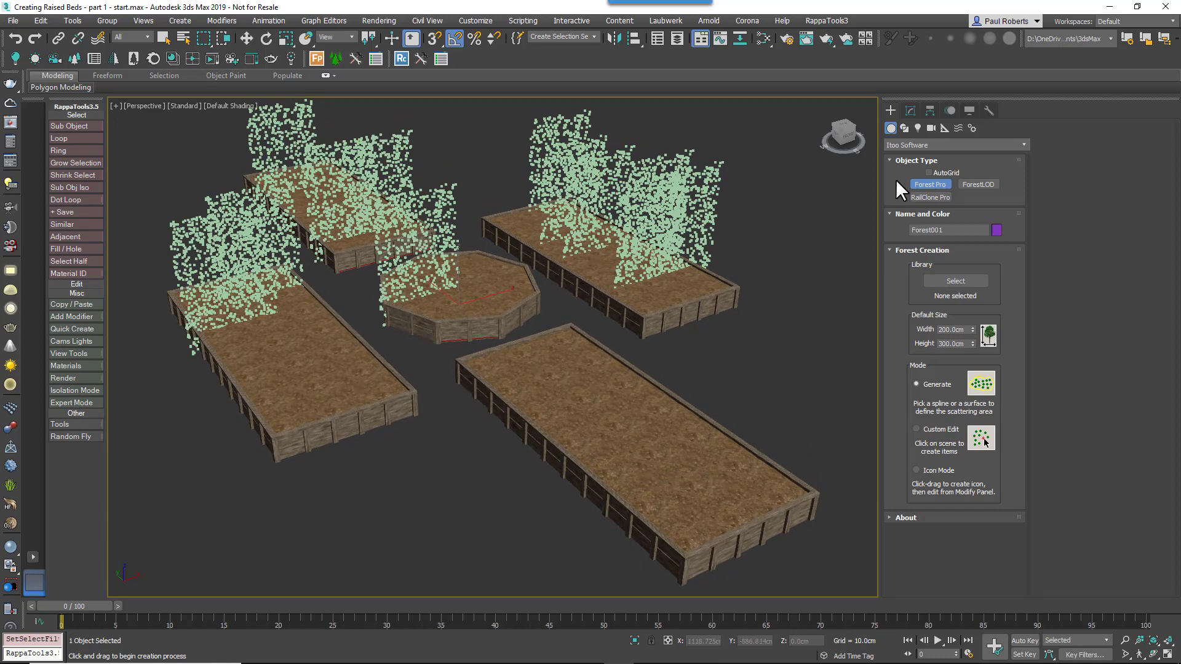
Step: Import several flower species from the Bushes and Flowers library, adding its maps folder automatically
{"action": "left_click", "coordinate": [955, 280]}
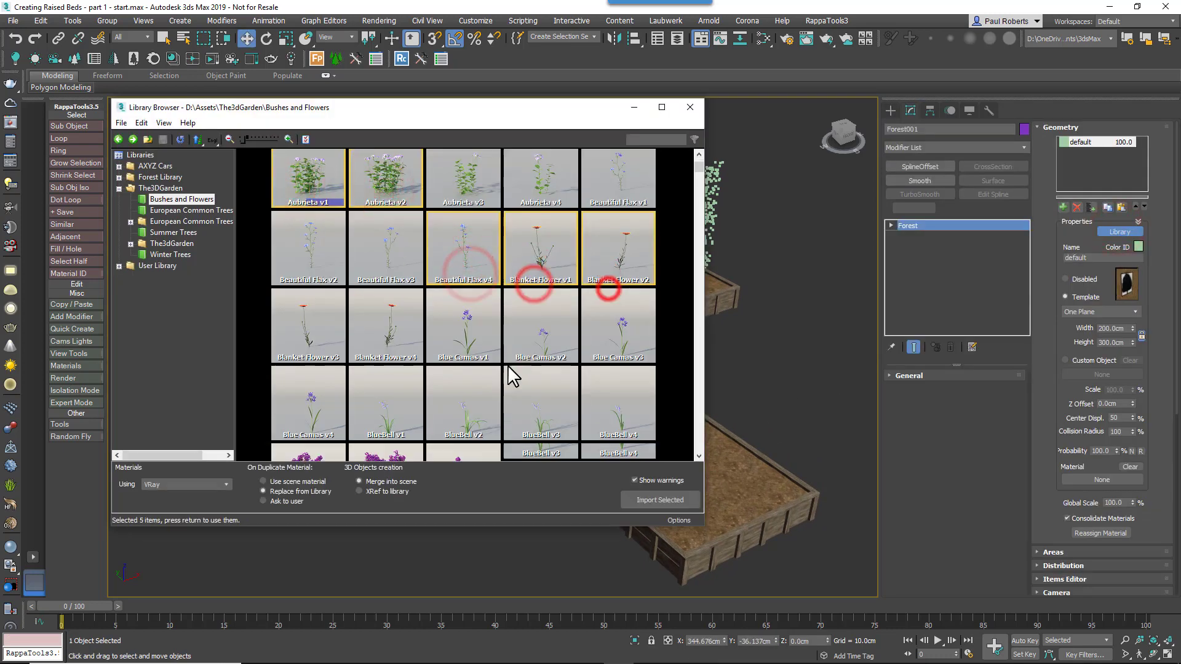
{"action": "scroll", "scroll_direction": "down", "scroll_amount": 3}
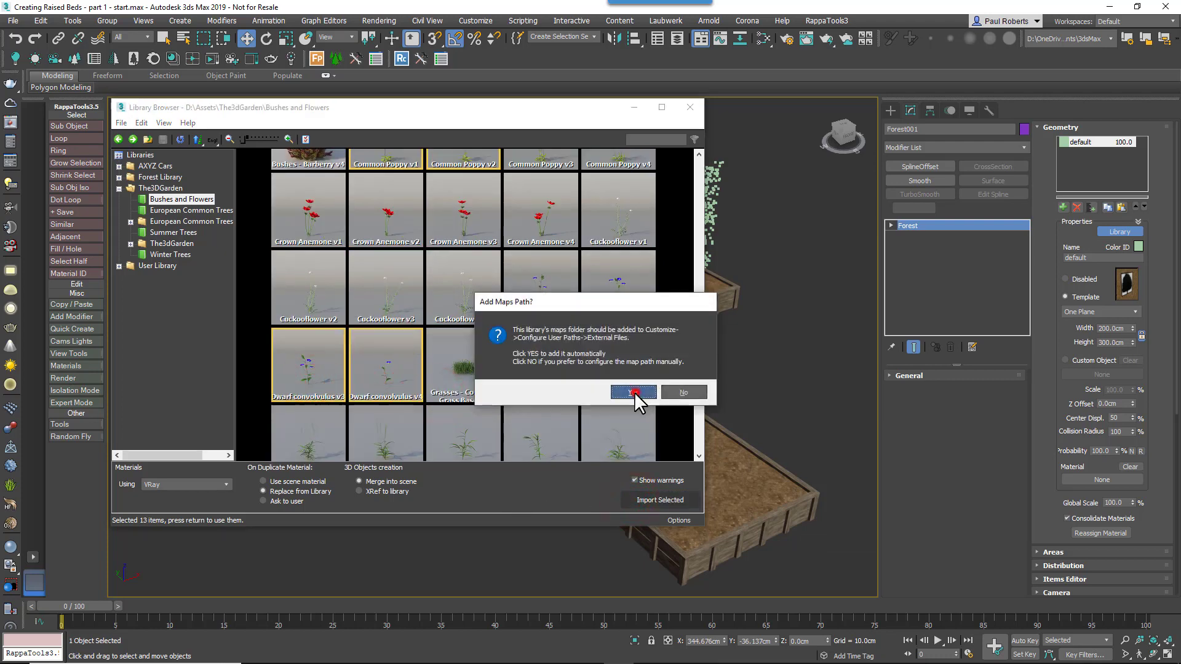
{"action": "left_click", "coordinate": [633, 392]}
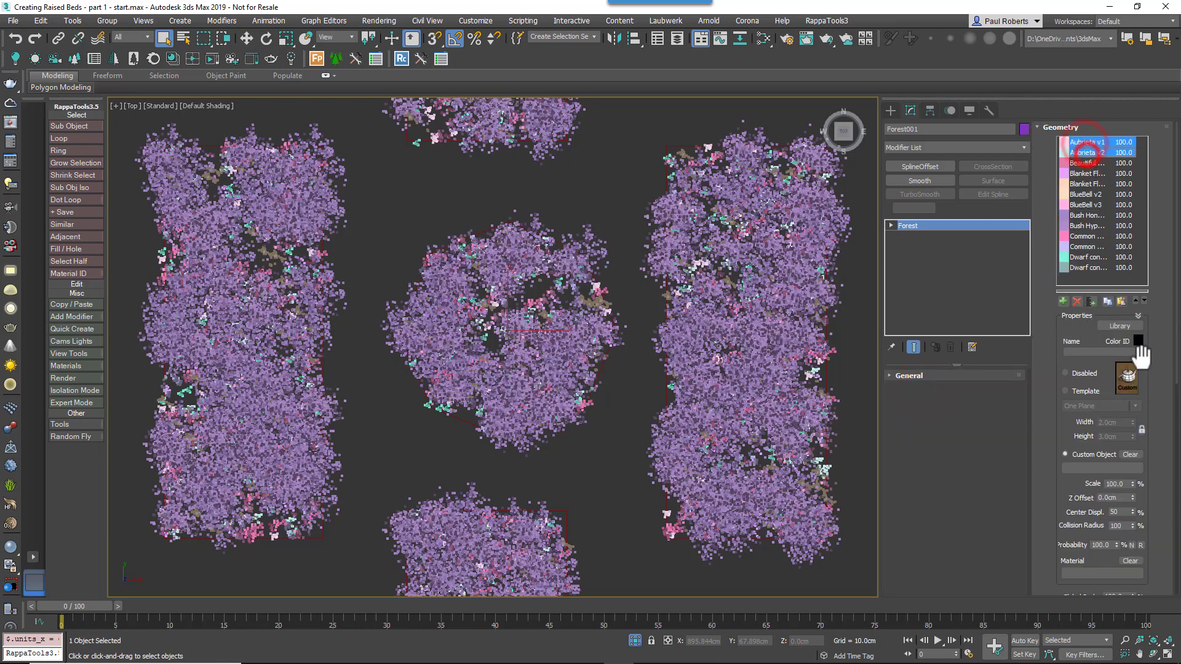
Step: Assign colour IDs: red to Aubrieta, blue to Bluebell, moving through Blanket Flower and Bush Honeysuckle
{"action": "left_click", "coordinate": [1138, 340]}
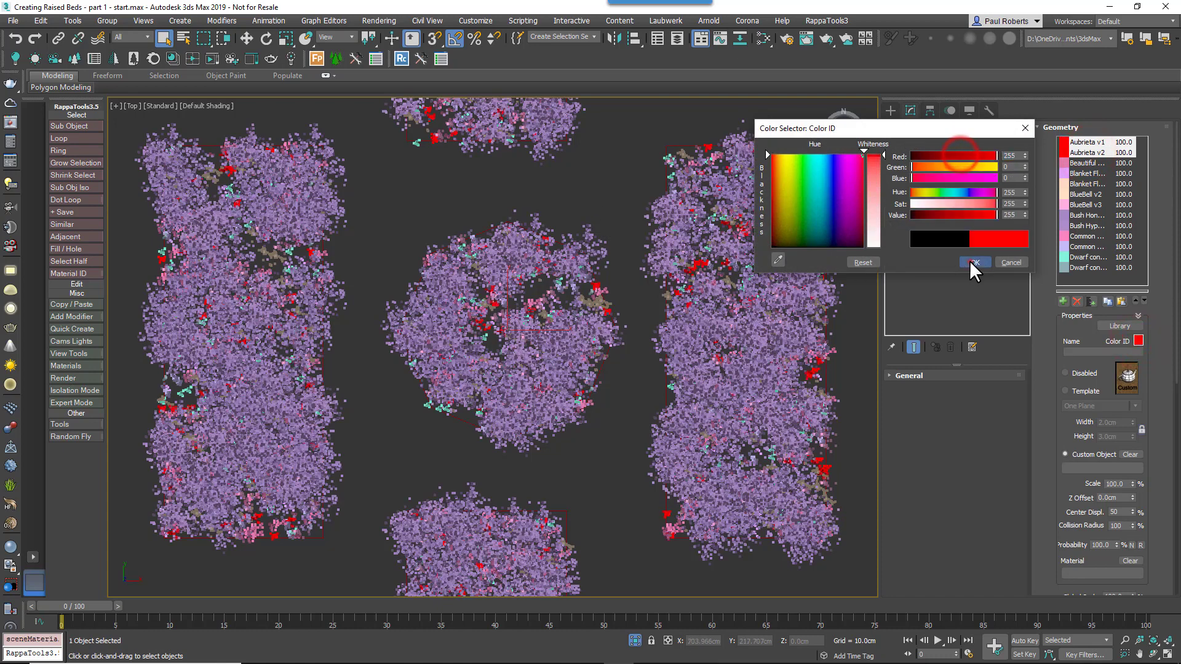
{"action": "left_click", "coordinate": [974, 262]}
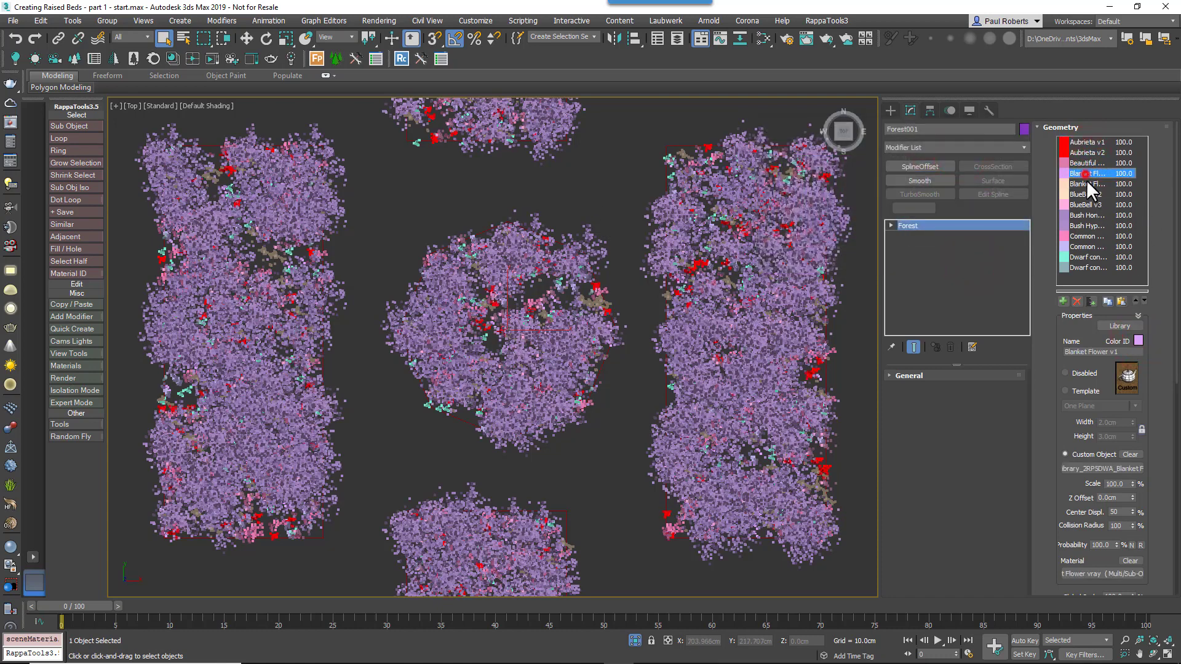
{"action": "left_click", "coordinate": [1138, 341]}
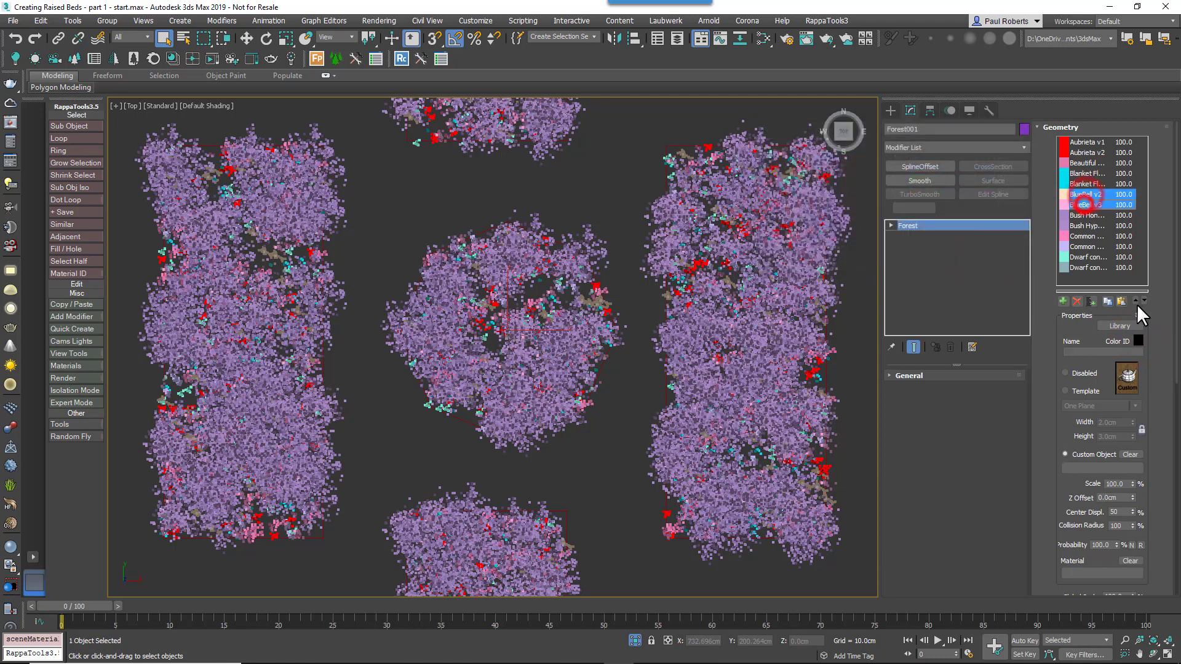
{"action": "left_click", "coordinate": [1138, 341]}
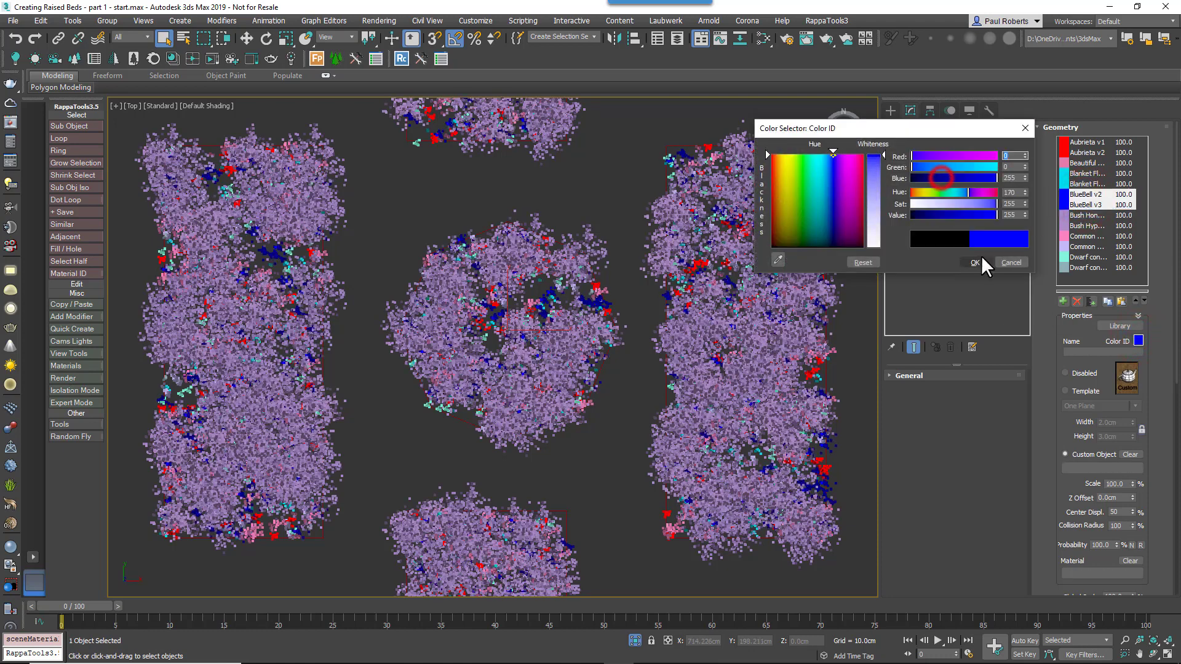
{"action": "left_click", "coordinate": [974, 262]}
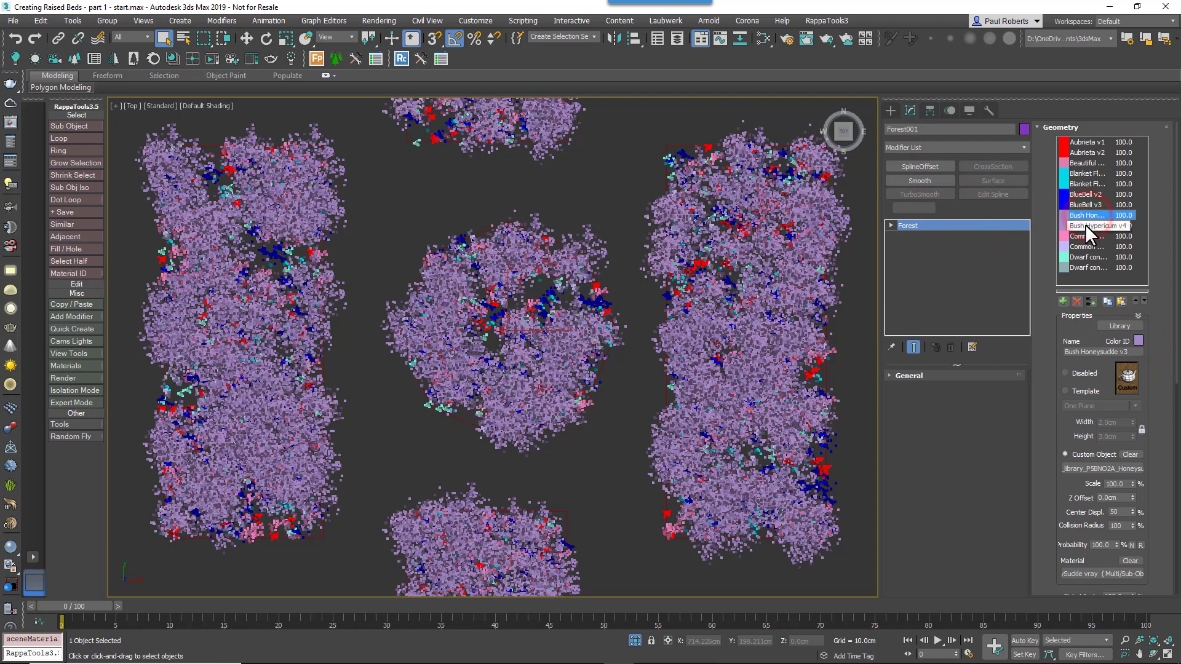
{"action": "left_click", "coordinate": [1138, 340]}
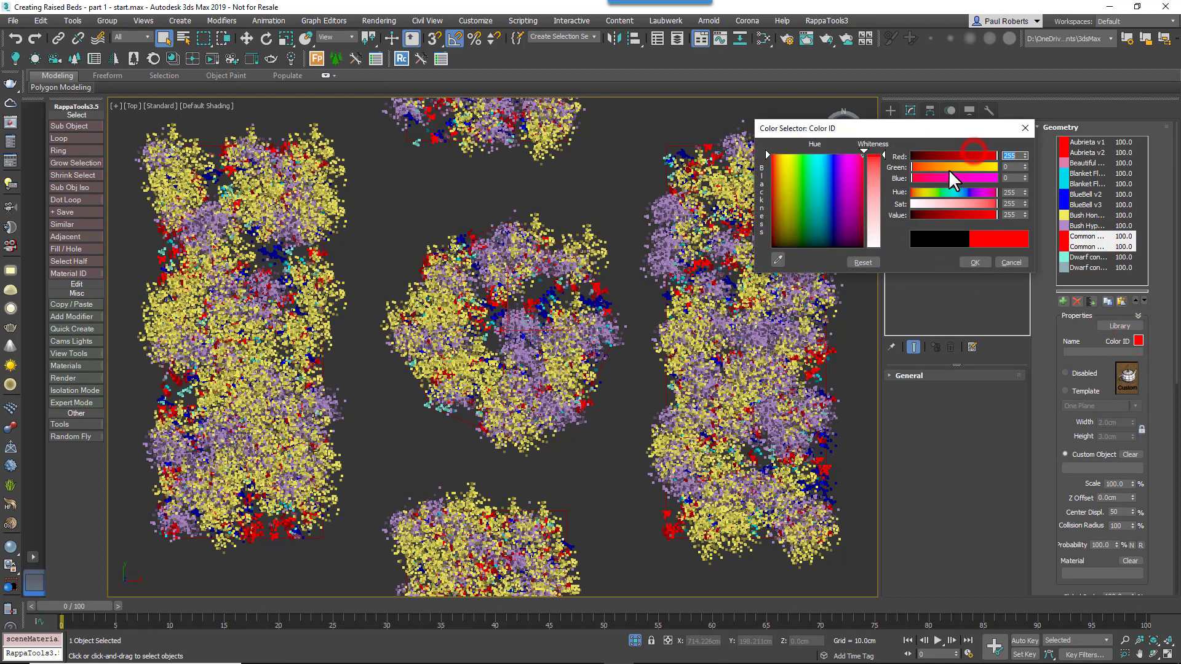
Step: Colour the Common and Dwarf convolvulus items, then toggle Use Color ID off and back on to compare
{"action": "left_click", "coordinate": [974, 262]}
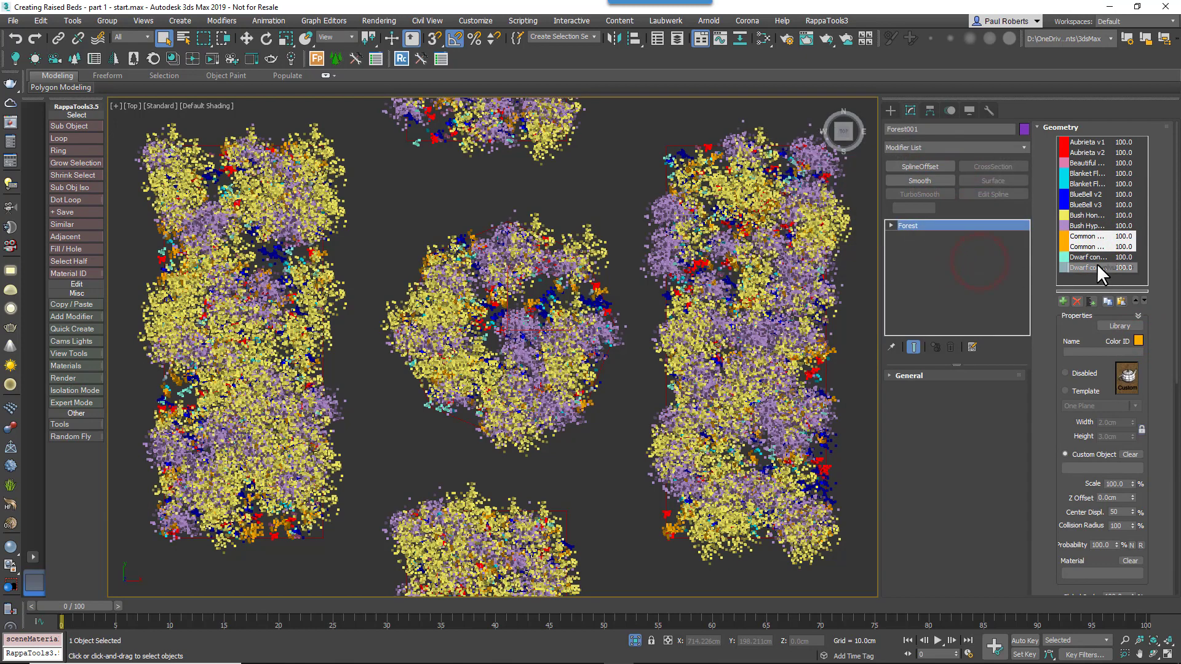
{"action": "left_click", "coordinate": [1088, 267]}
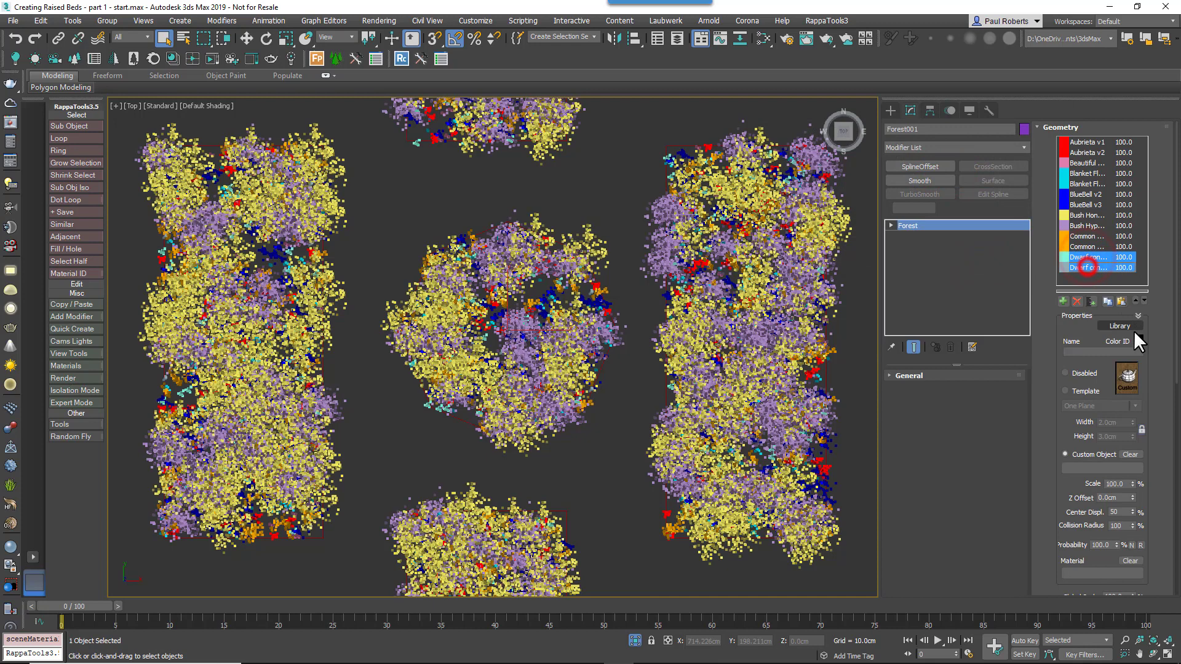
{"action": "left_click", "coordinate": [1138, 341]}
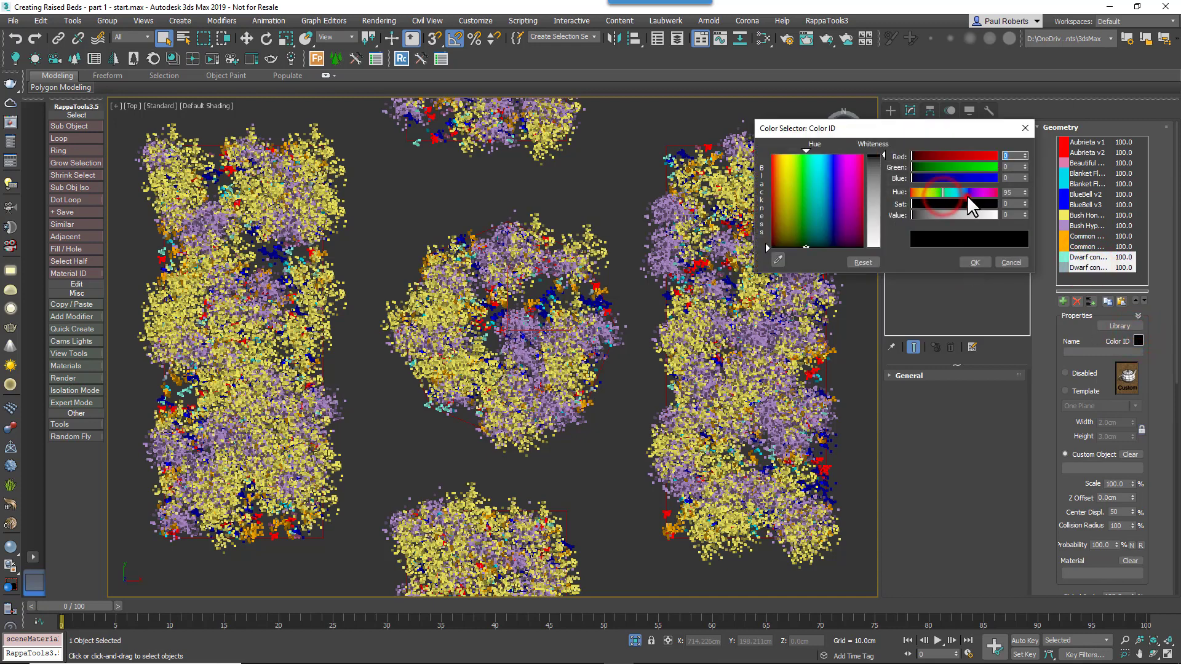
{"action": "left_click", "coordinate": [839, 196]}
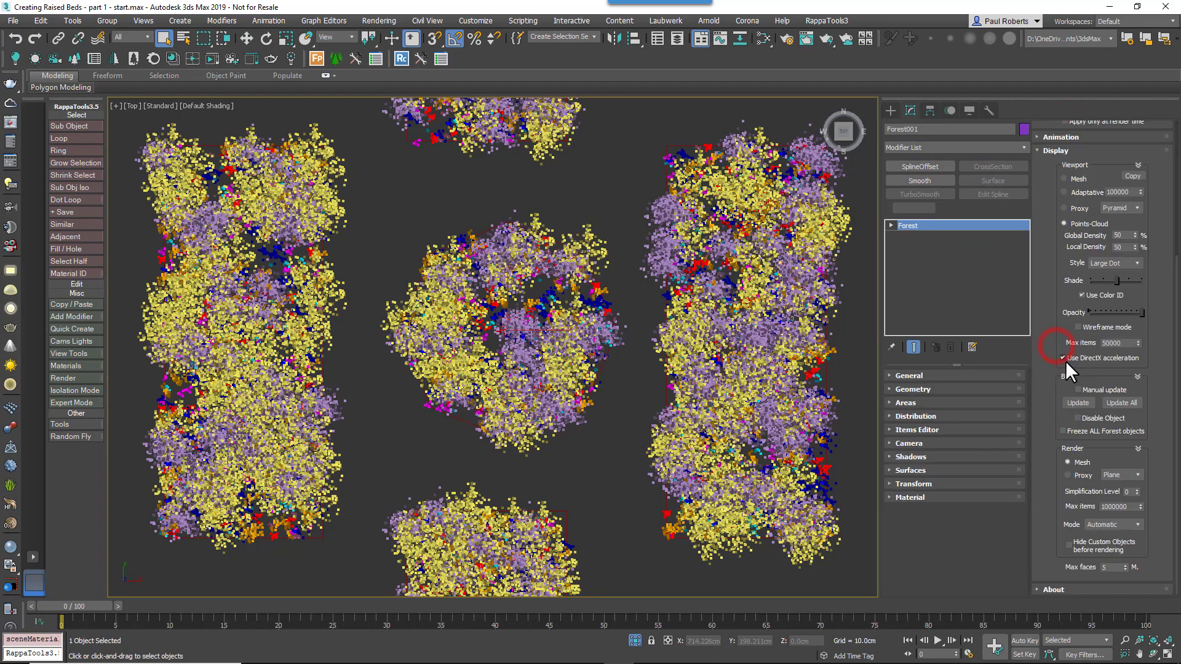
{"action": "left_click", "coordinate": [1081, 295]}
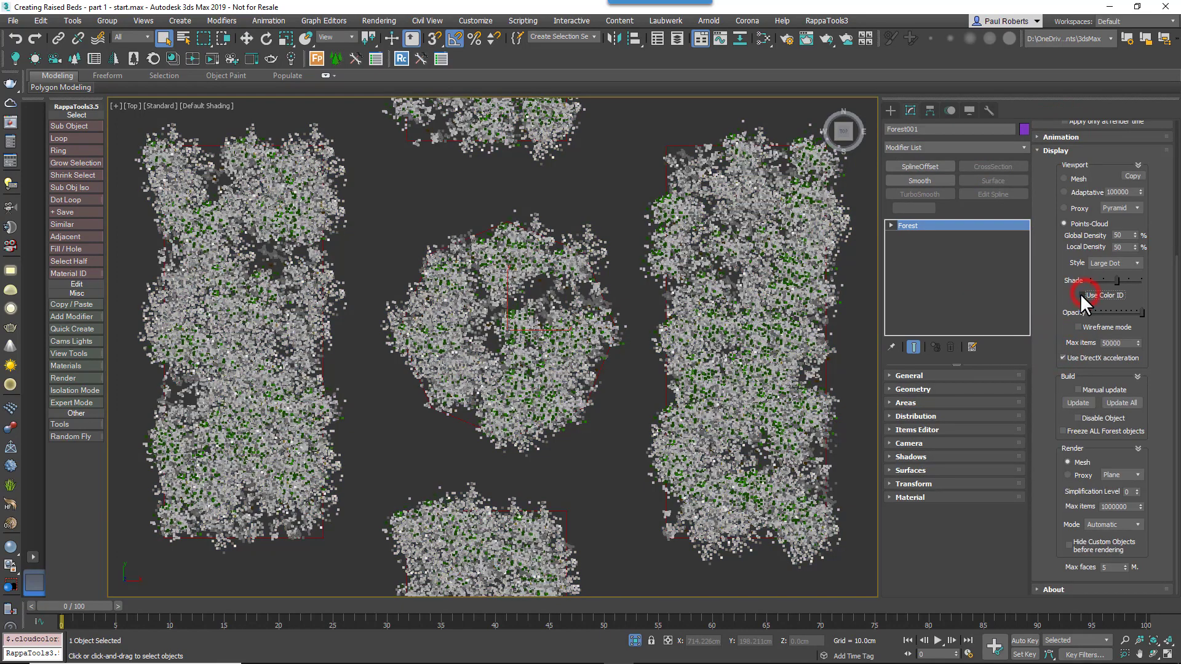
{"action": "left_click", "coordinate": [1079, 295]}
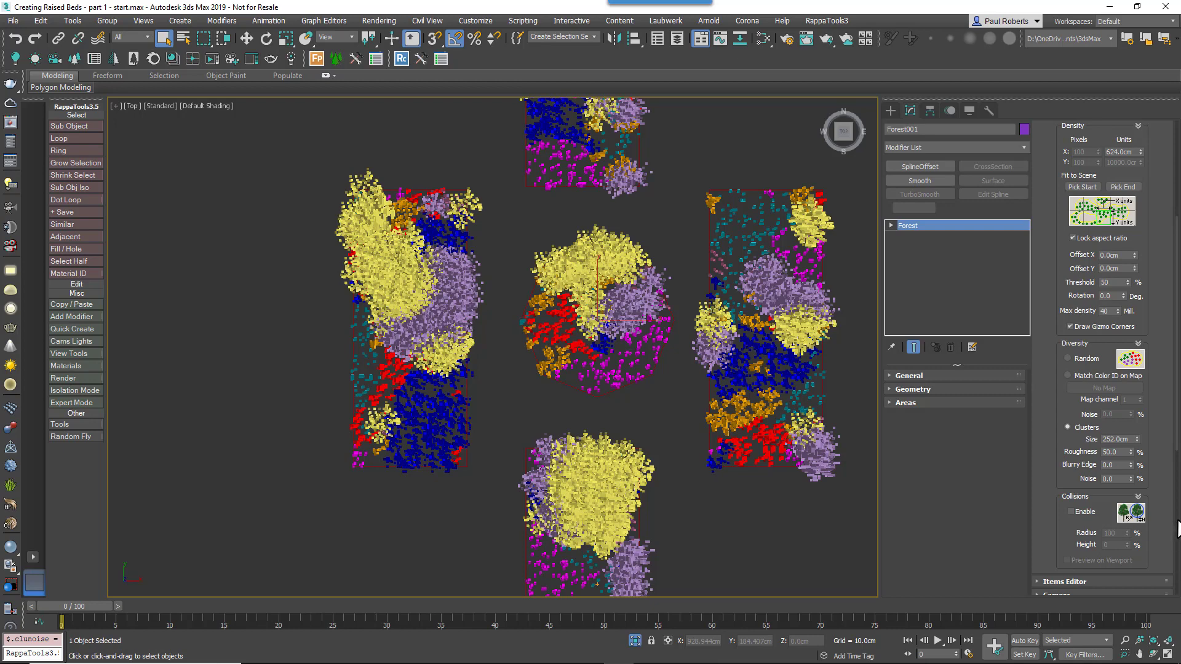
{"action": "mouse_move", "coordinate": [1138, 452]}
{"action": "type", "text": "400"}
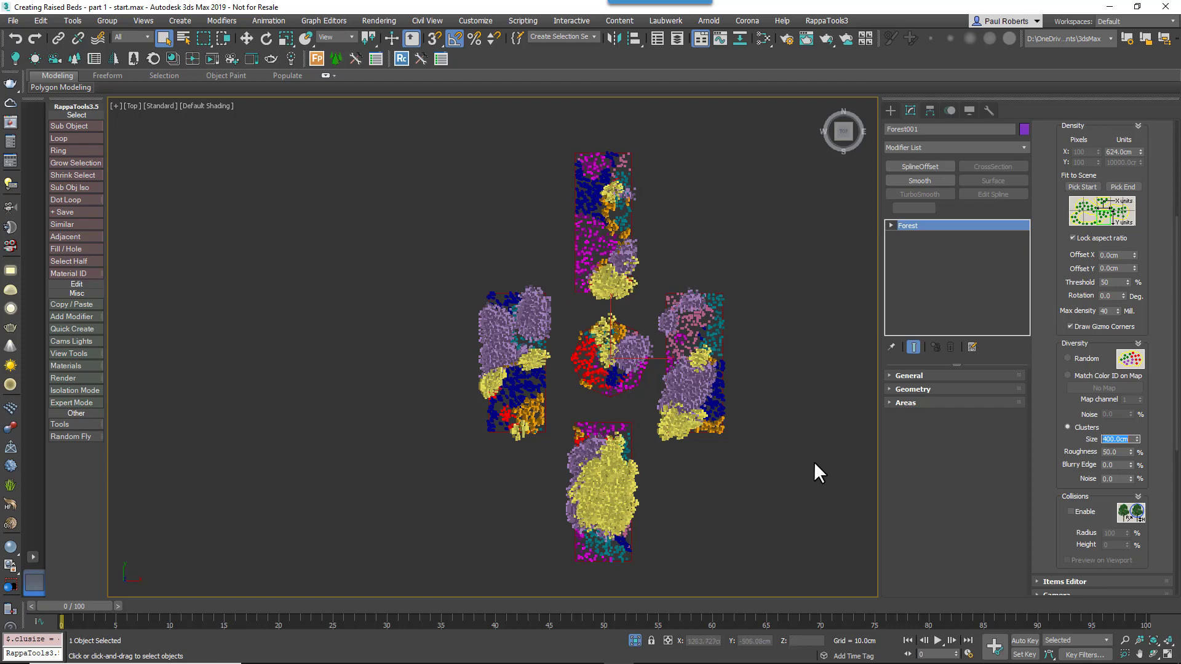
{"action": "mouse_move", "coordinate": [1026, 461]}
{"action": "type", "text": "200"}
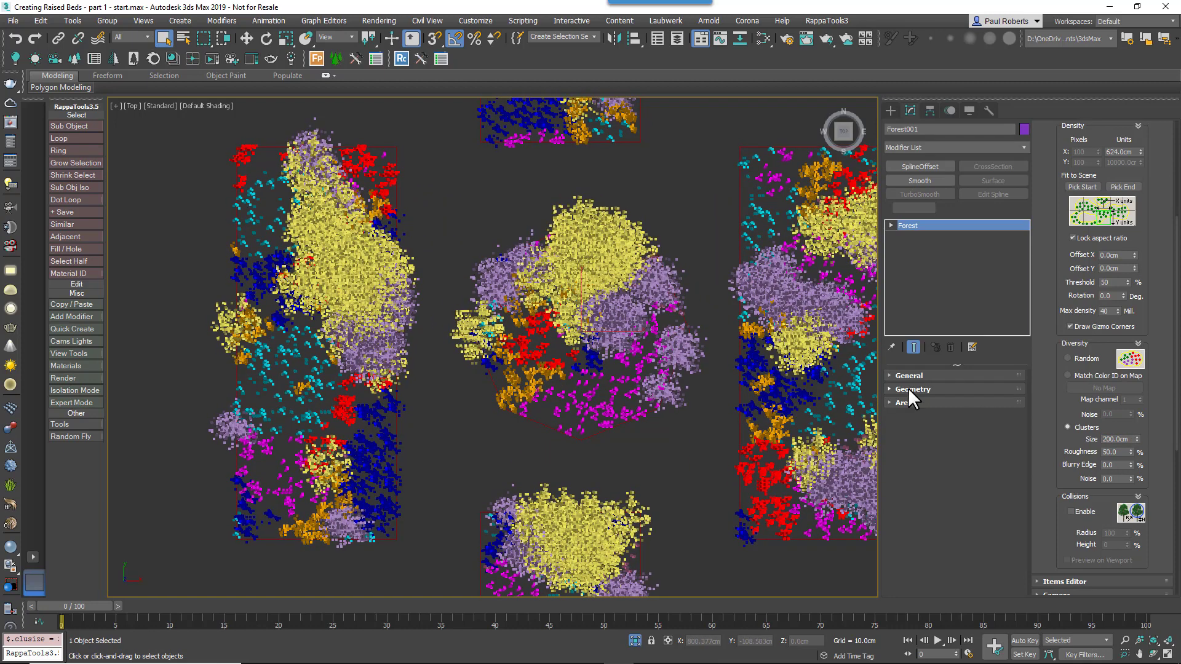
Step: Lower both bush species' Probability to 10 in the forest's Geometry list
{"action": "left_click", "coordinate": [912, 389]}
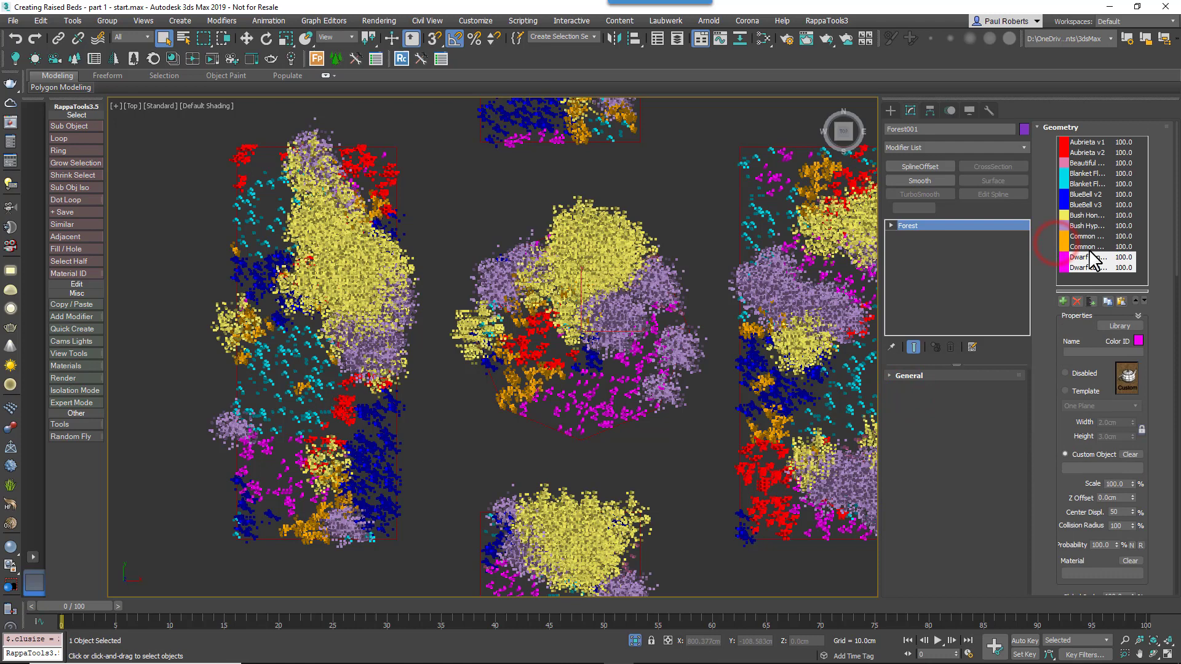
{"action": "scroll", "scroll_direction": "down", "scroll_amount": 3}
{"action": "type", "text": "10"}
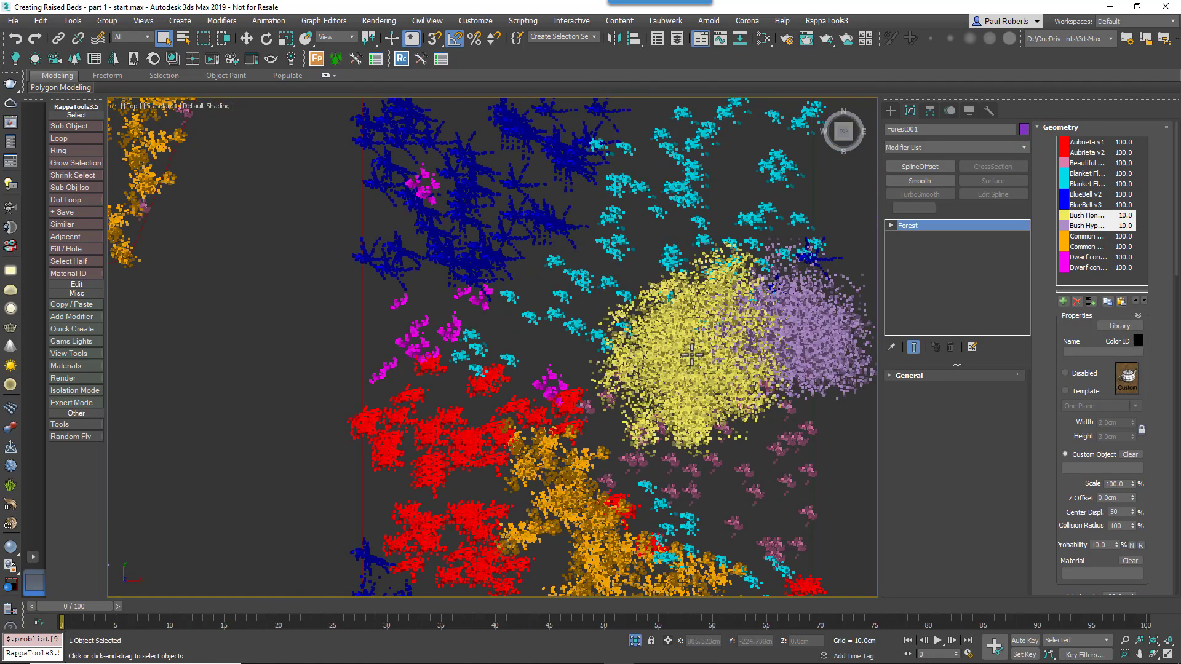
{"action": "mouse_move", "coordinate": [732, 362]}
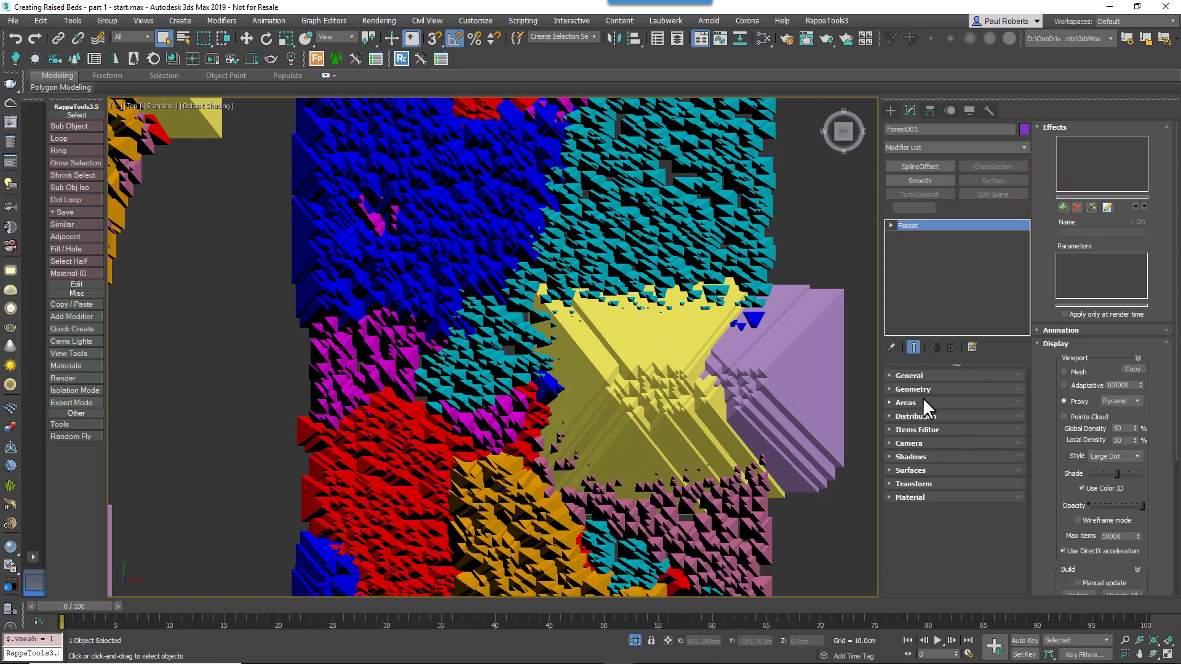
Step: Set the Distribution threshold to 42% and raise the Density Units X size to thin the flowers
{"action": "left_click", "coordinate": [914, 416]}
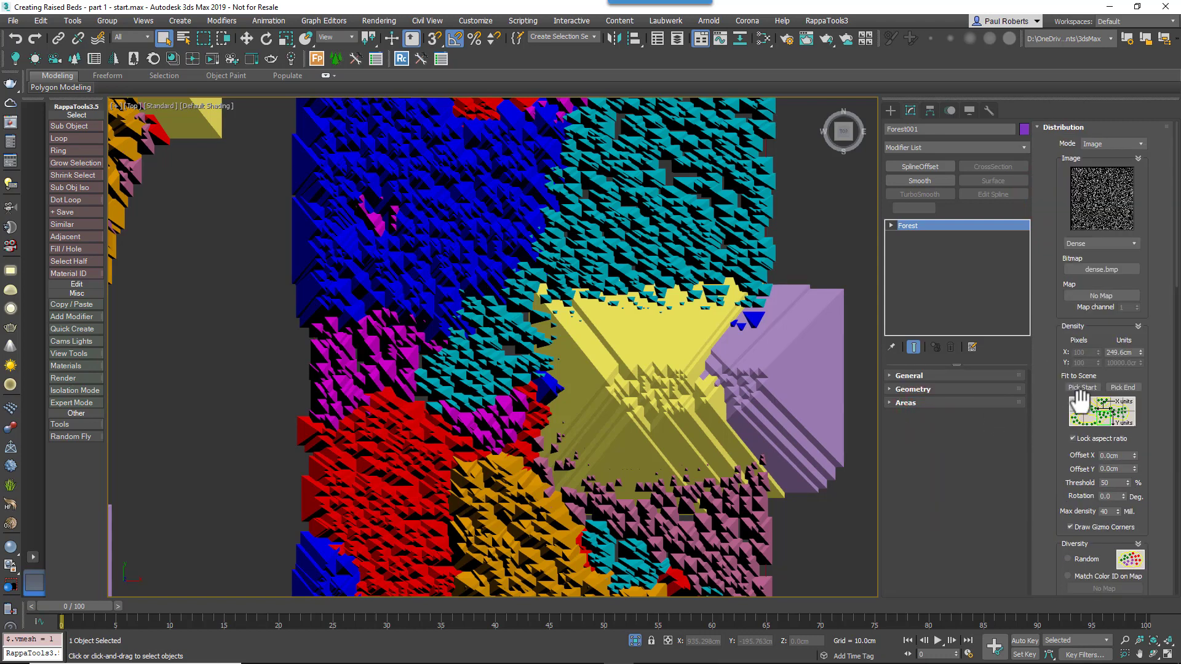
{"action": "scroll", "scroll_direction": "down", "scroll_amount": 3}
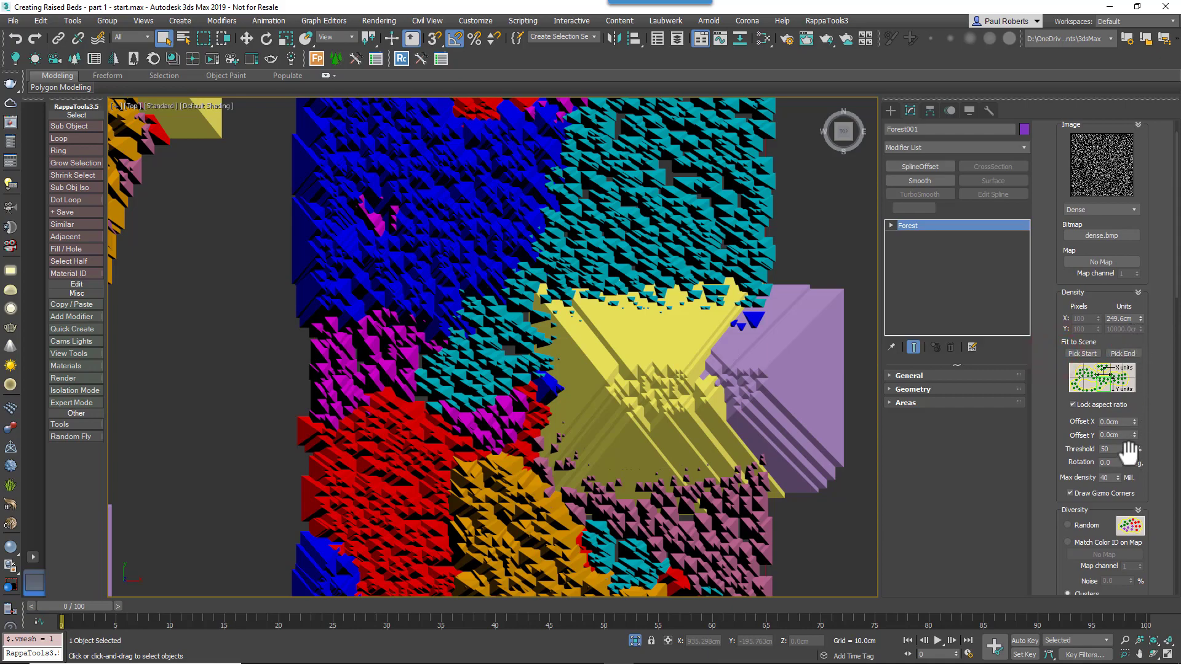
{"action": "left_click_drag", "start_coordinate": [1126, 449], "coordinate": [1126, 459]}
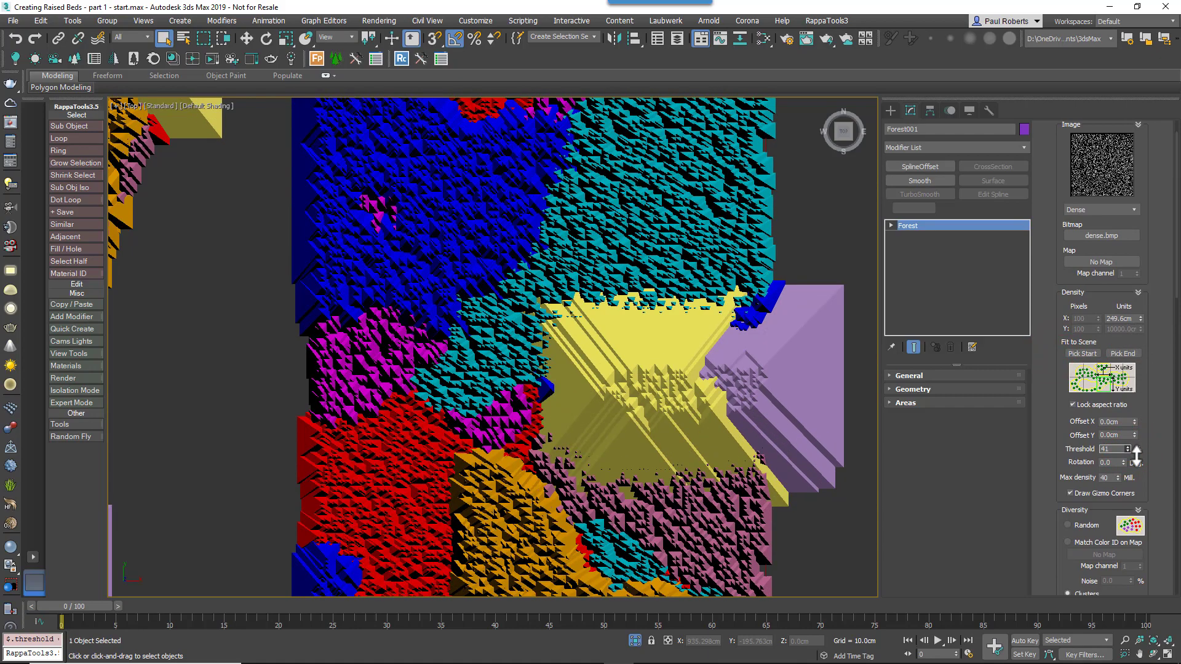
{"action": "left_click", "coordinate": [1124, 447]}
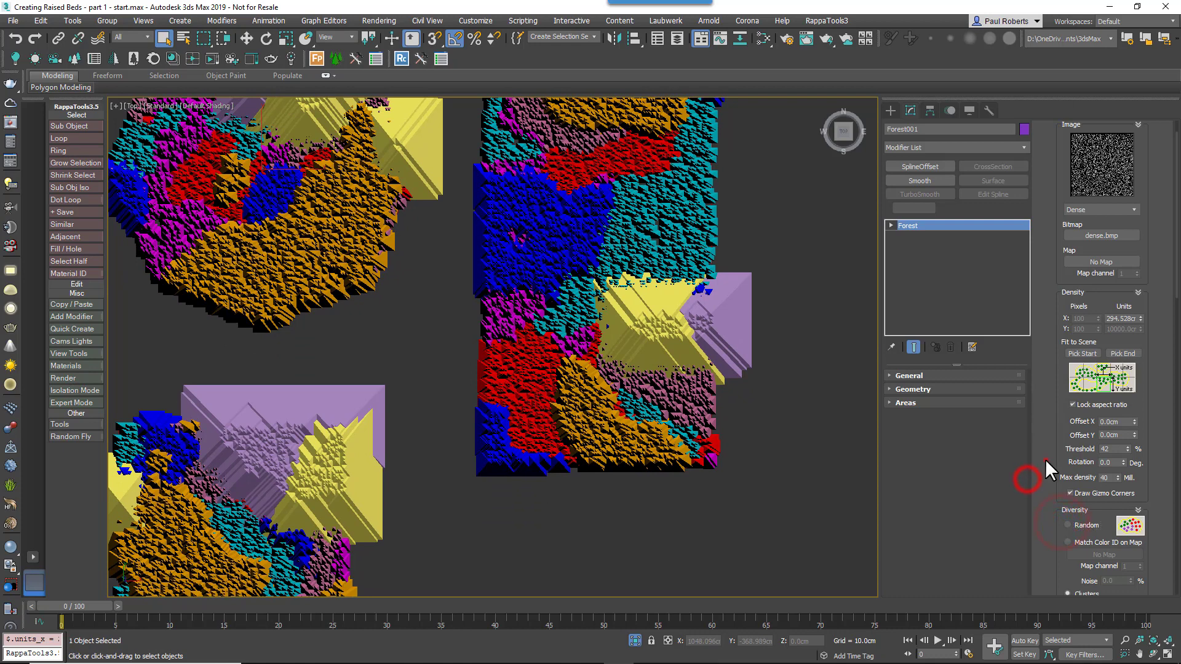
{"action": "scroll", "scroll_direction": "down", "scroll_amount": 3}
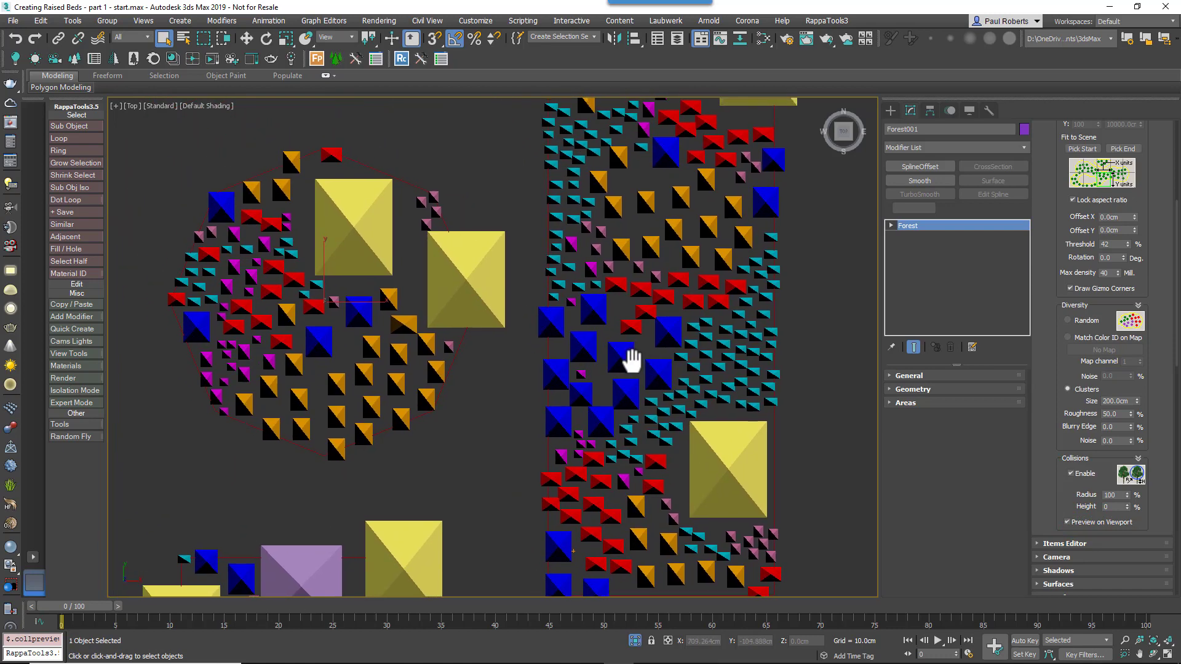
{"action": "left_click_drag", "start_coordinate": [629, 358], "coordinate": [943, 450]}
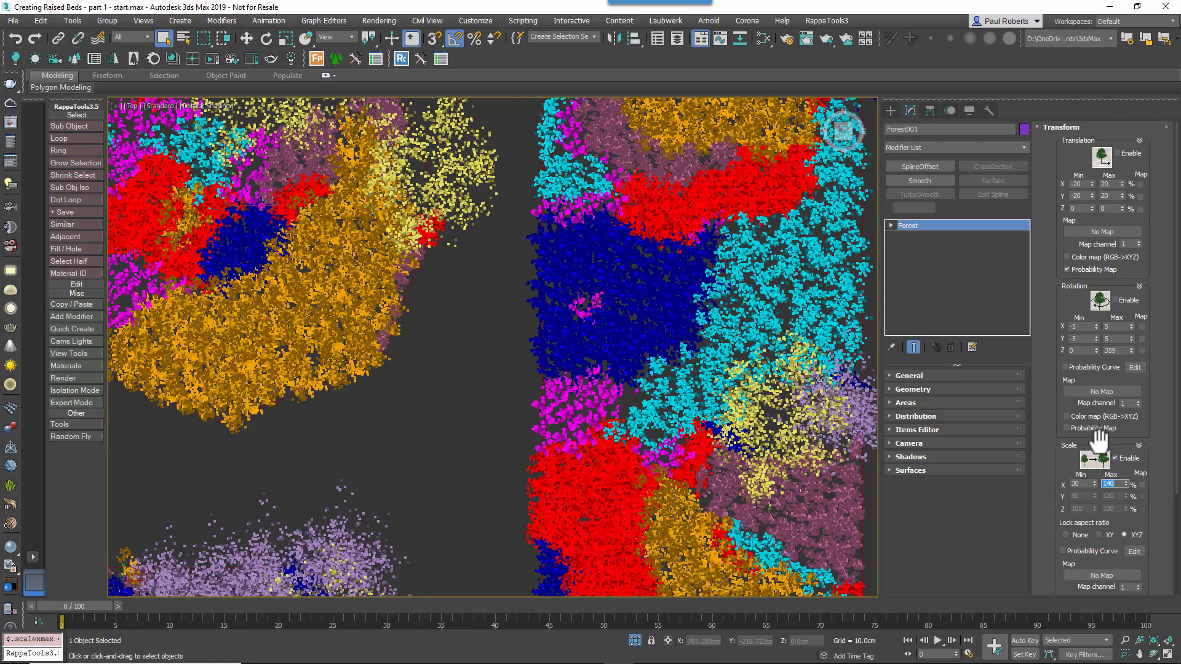
Step: Set the Transform random scale range to Min 30% and Max 140%
{"action": "left_click", "coordinate": [1116, 301]}
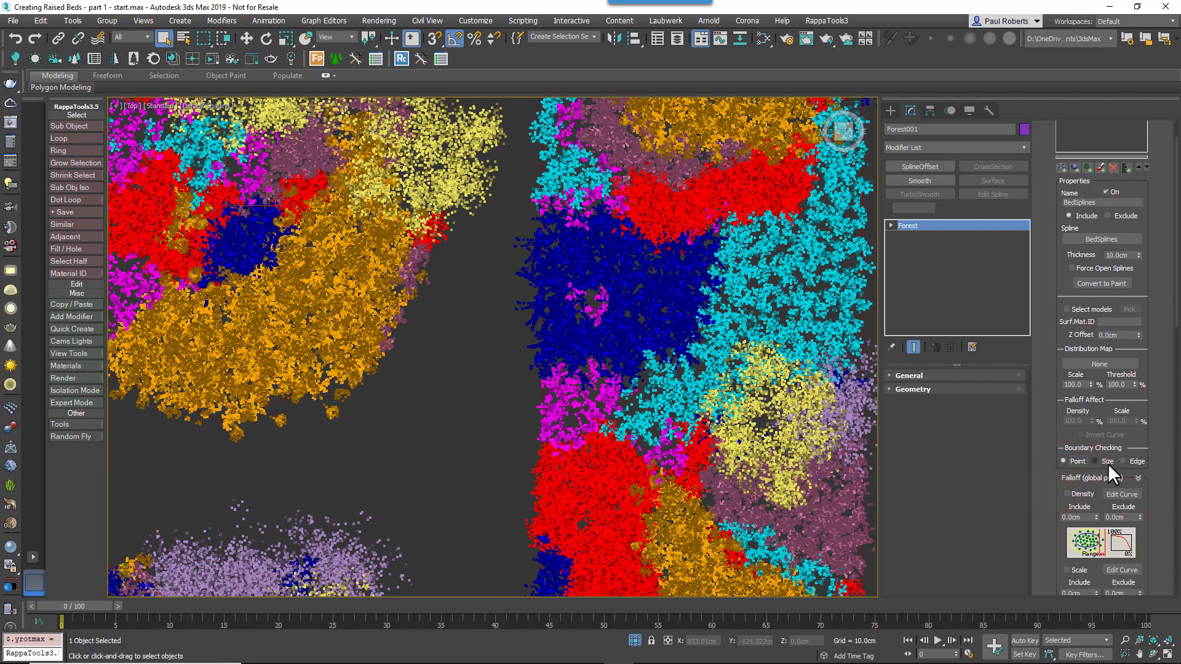
Step: Set the Areas Boundary Checking to Edge and inspect the beds from the Perspective view
{"action": "left_click", "coordinate": [1125, 462]}
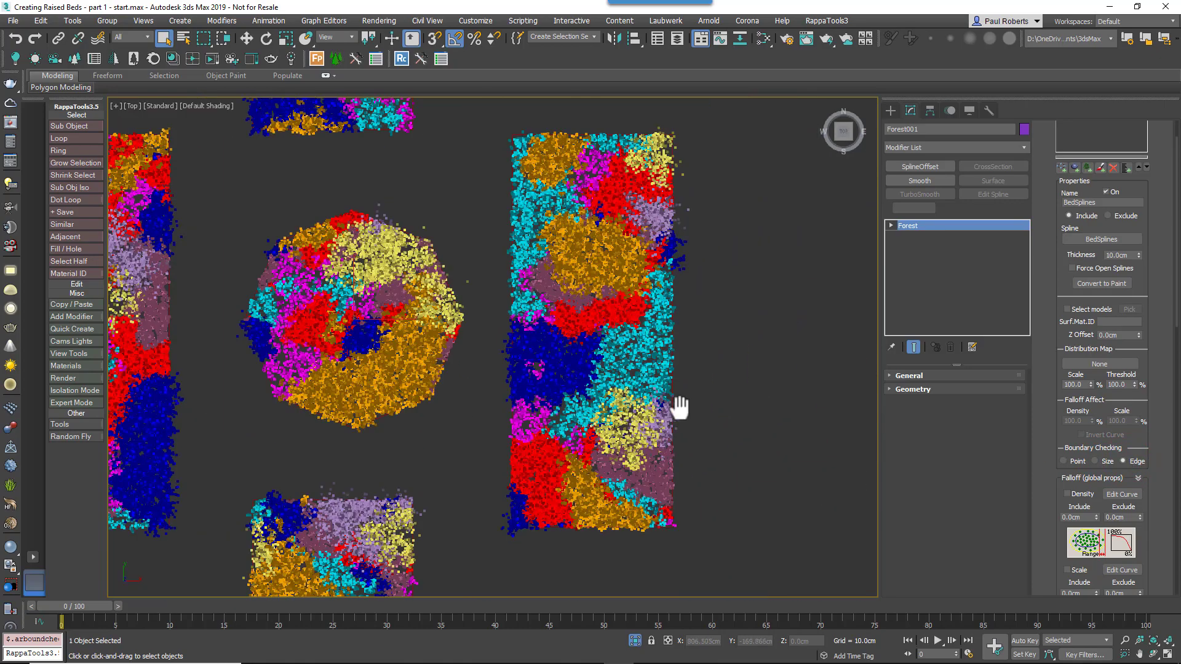
{"action": "left_click_drag", "start_coordinate": [678, 407], "coordinate": [745, 377]}
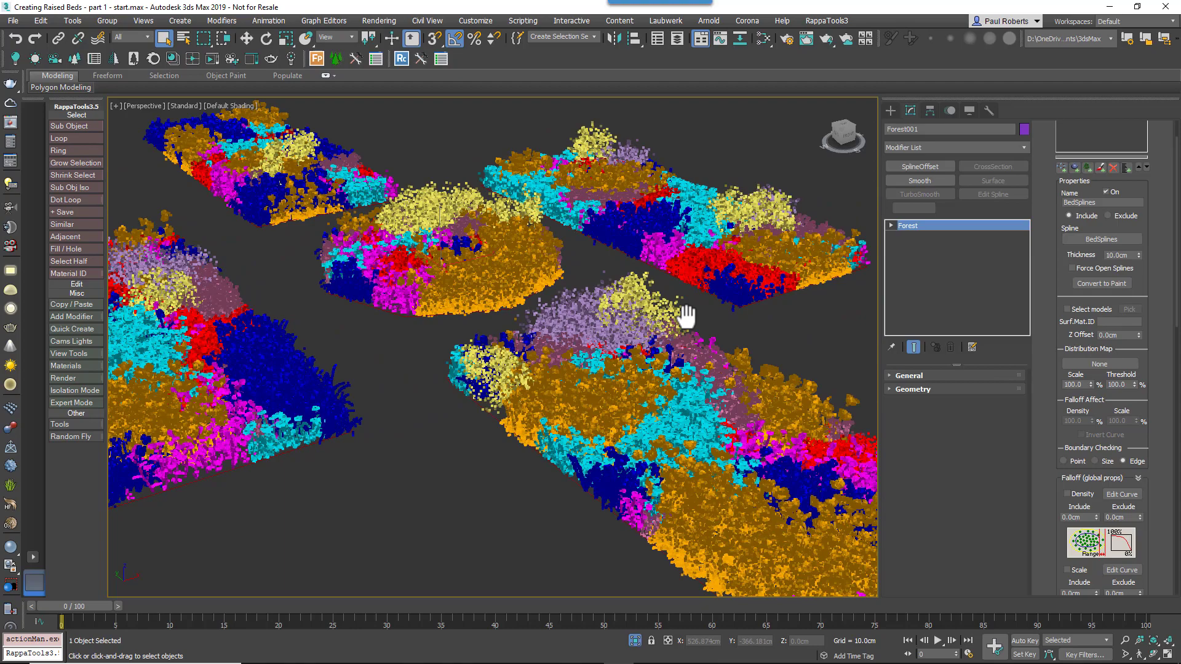
{"action": "left_click_drag", "start_coordinate": [685, 312], "coordinate": [688, 348]}
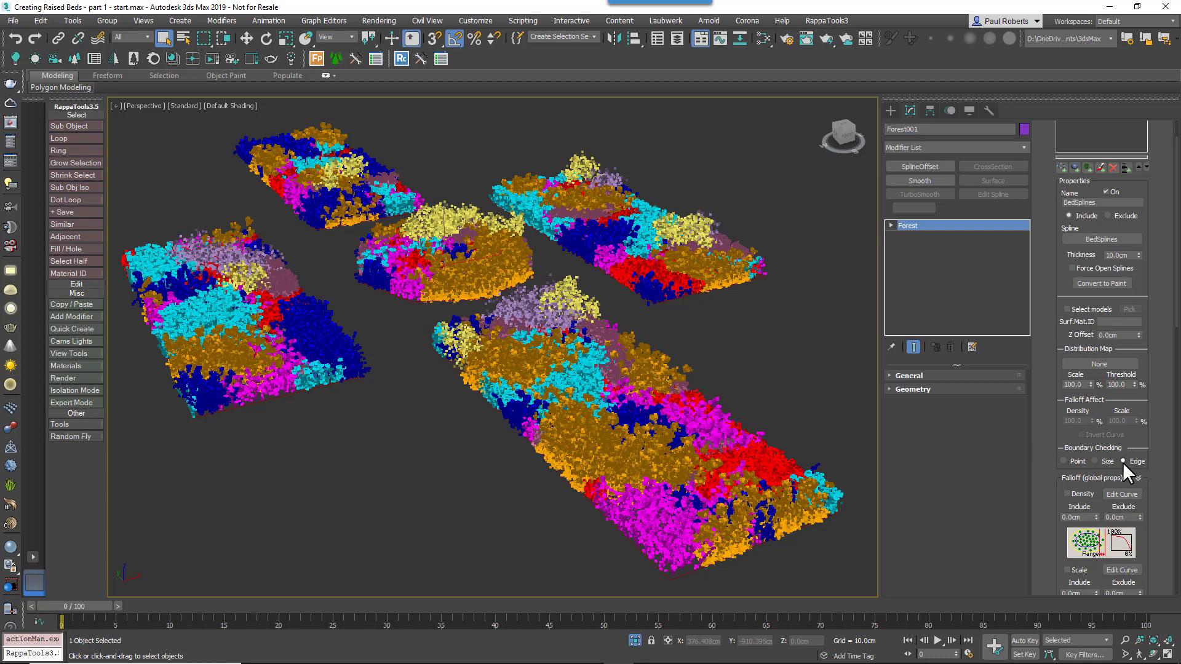
{"action": "left_click", "coordinate": [1064, 460]}
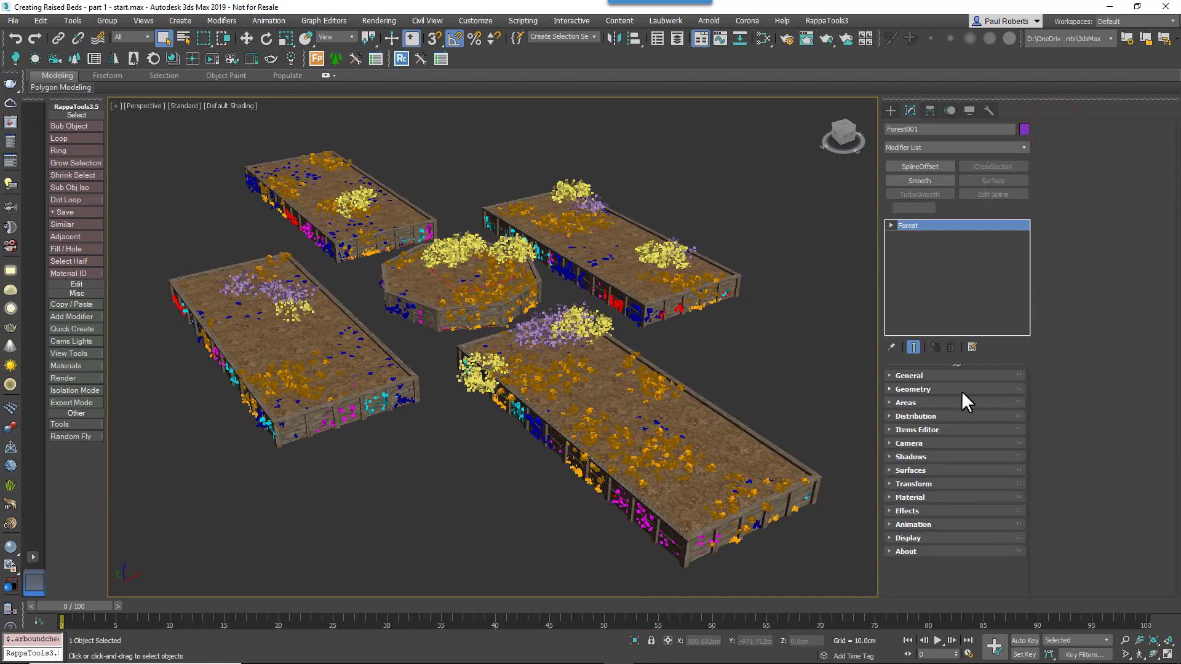
Step: Give the flower items a Z Offset of 48 cm so they sit atop the beds
{"action": "left_click", "coordinate": [913, 389]}
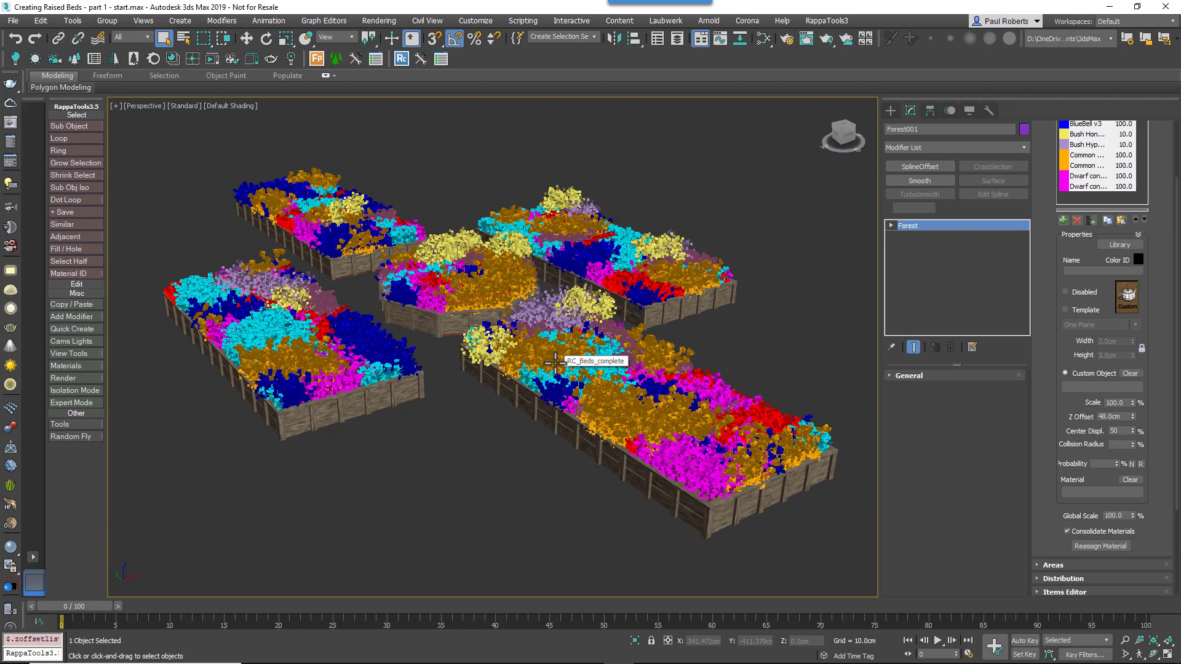
{"action": "mouse_move", "coordinate": [1136, 404]}
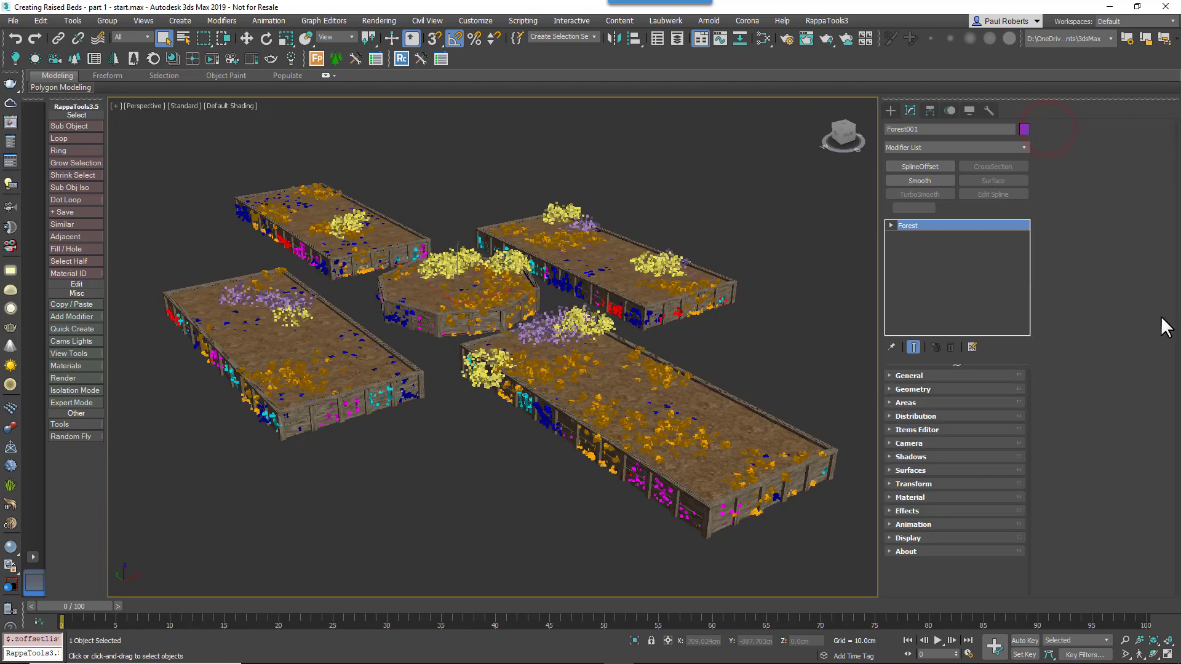
Step: Add a new empty effect, Effect1, in the Effects rollout and bring up its Effects Editor
{"action": "left_click", "coordinate": [909, 510]}
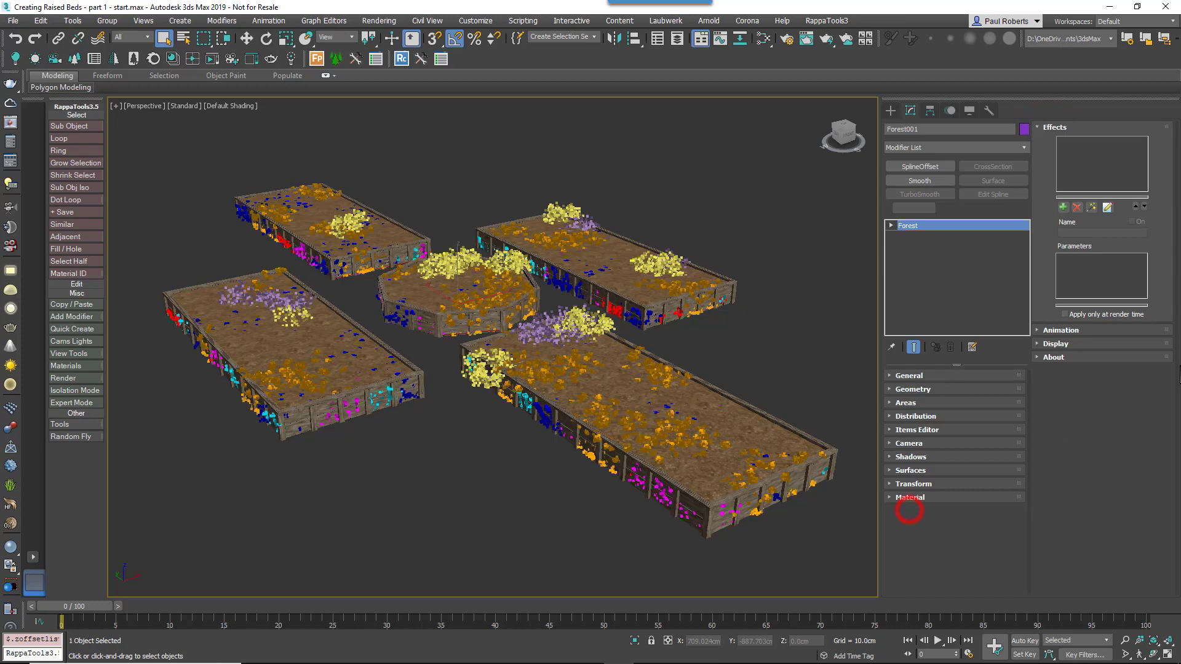
{"action": "left_click", "coordinate": [1062, 207]}
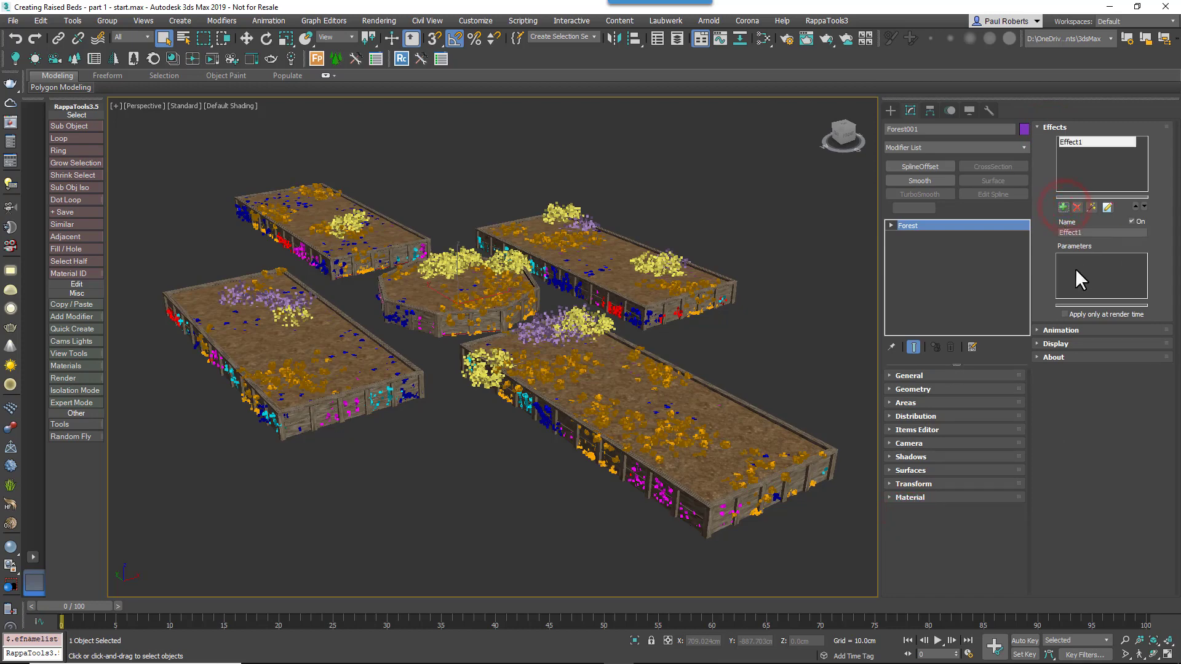
{"action": "left_click", "coordinate": [1107, 207]}
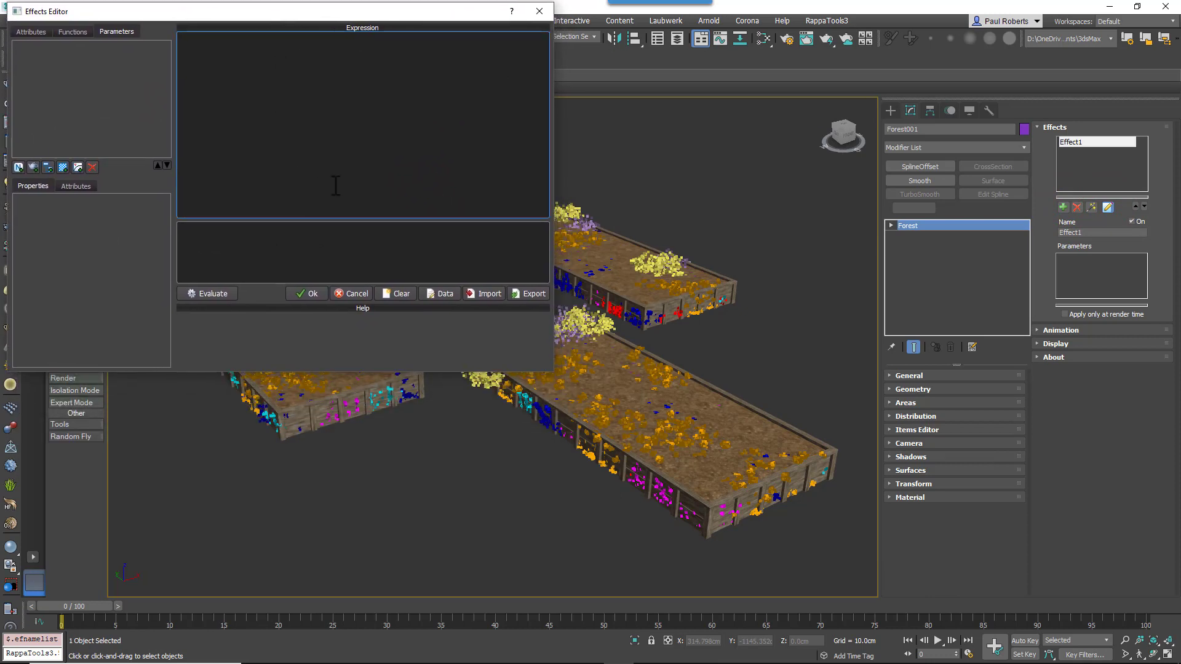
{"action": "mouse_move", "coordinate": [727, 381]}
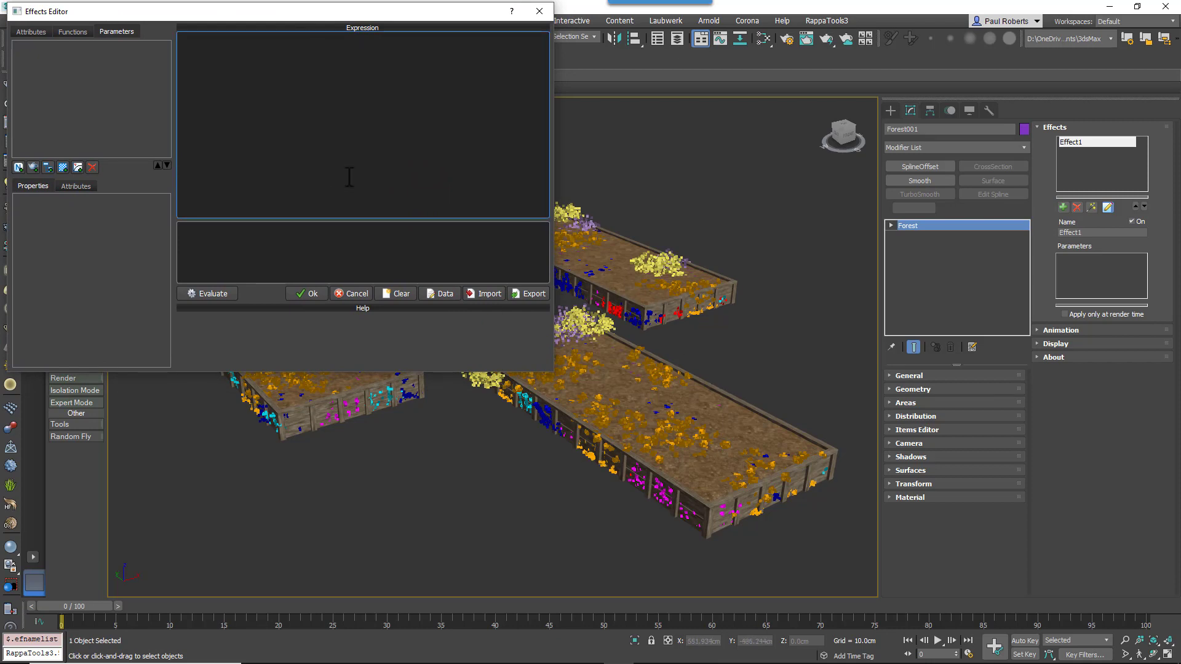
Step: Begin Effect1's expression as 'fpItem.position.z =' using the fpItem position attribute
{"action": "left_click", "coordinate": [31, 32]}
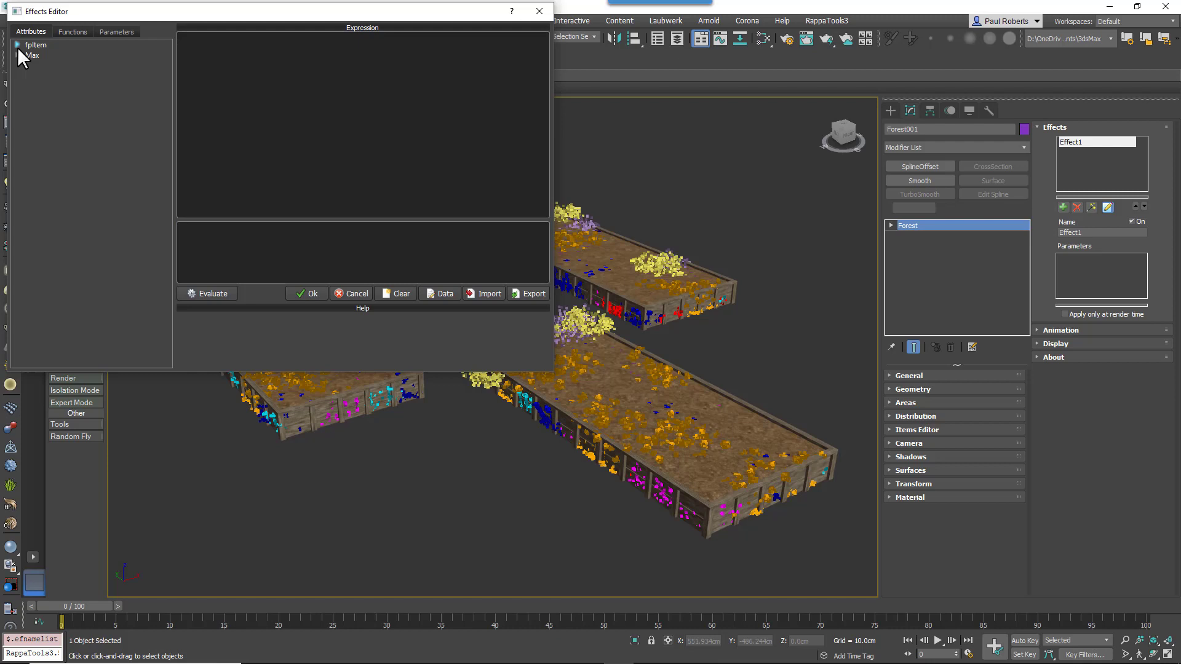
{"action": "left_click", "coordinate": [16, 44]}
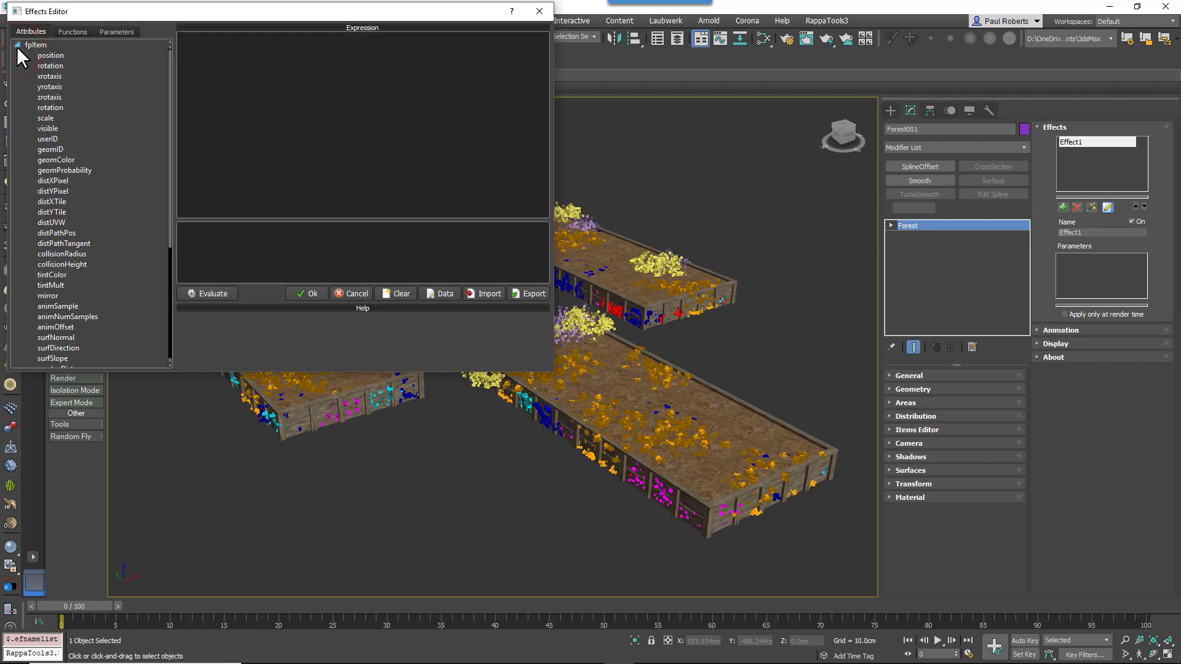
{"action": "left_click", "coordinate": [34, 46]}
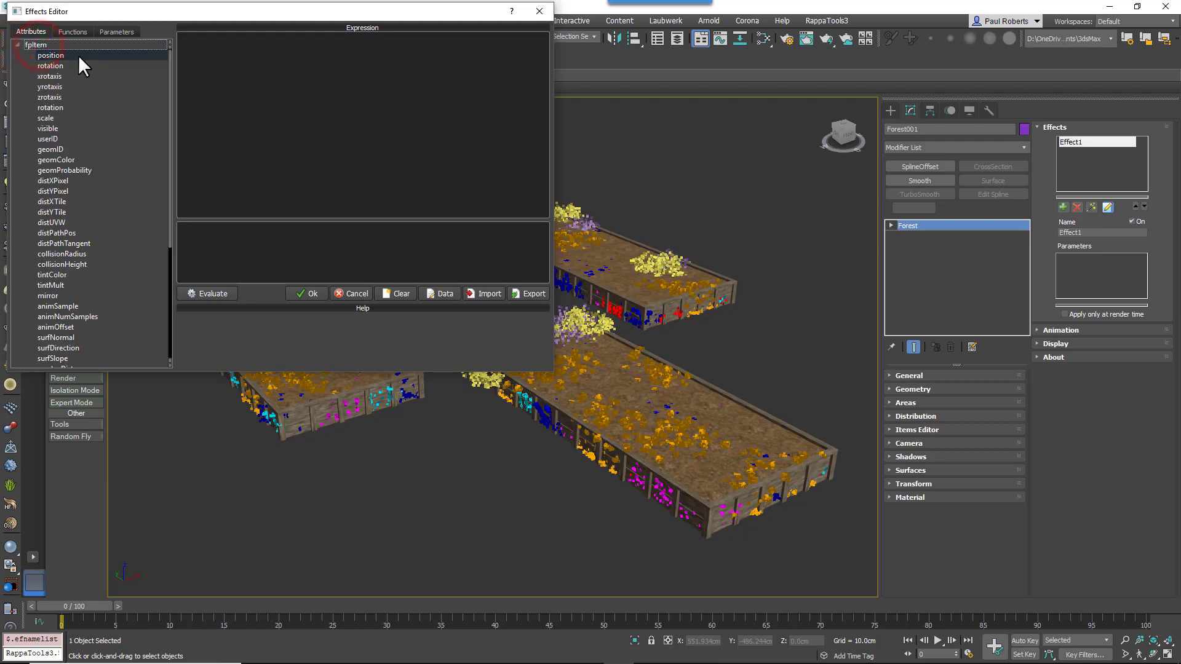
{"action": "left_click", "coordinate": [44, 55]}
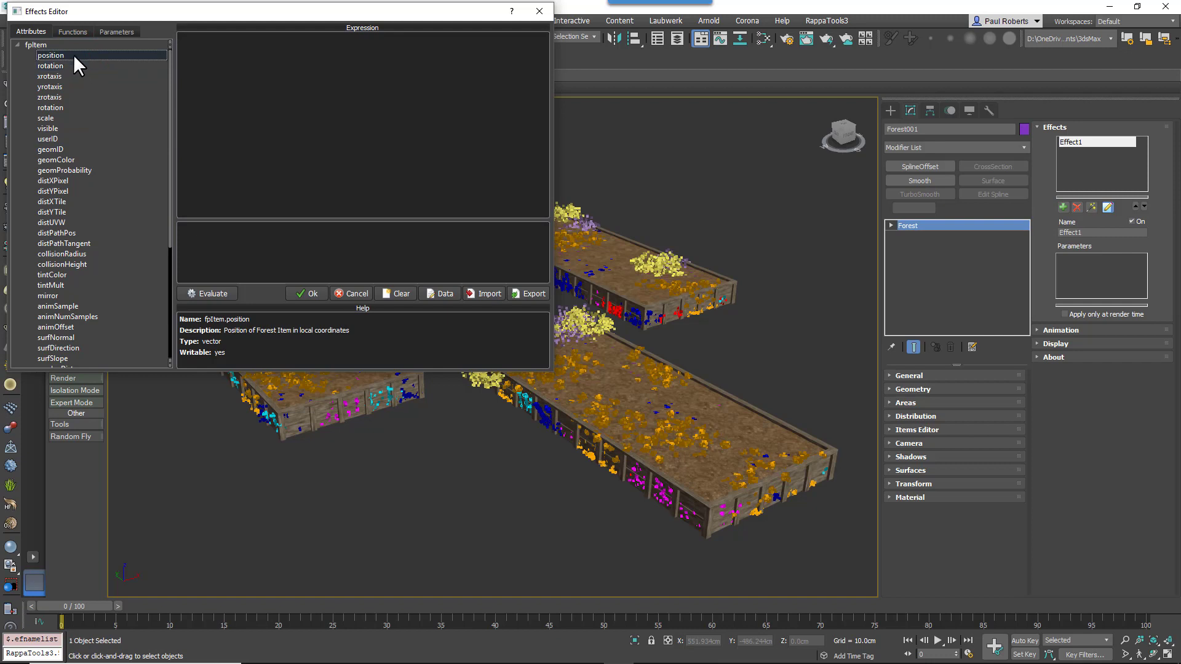
{"action": "double_click", "coordinate": [44, 56]}
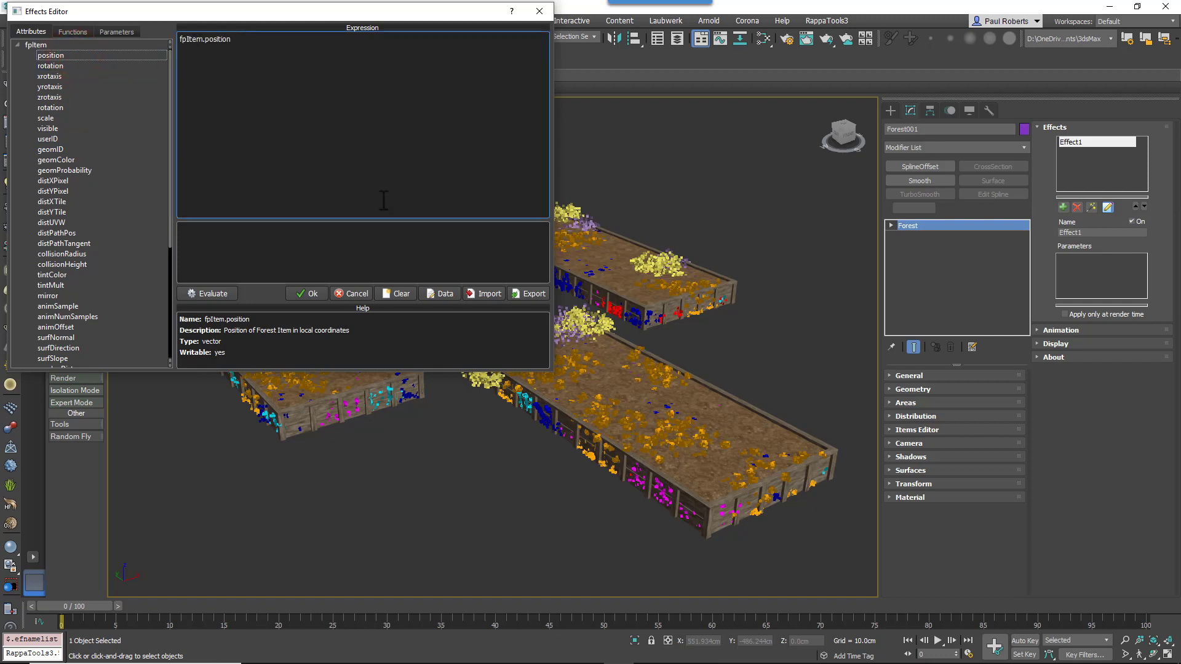
{"action": "mouse_move", "coordinate": [377, 243]}
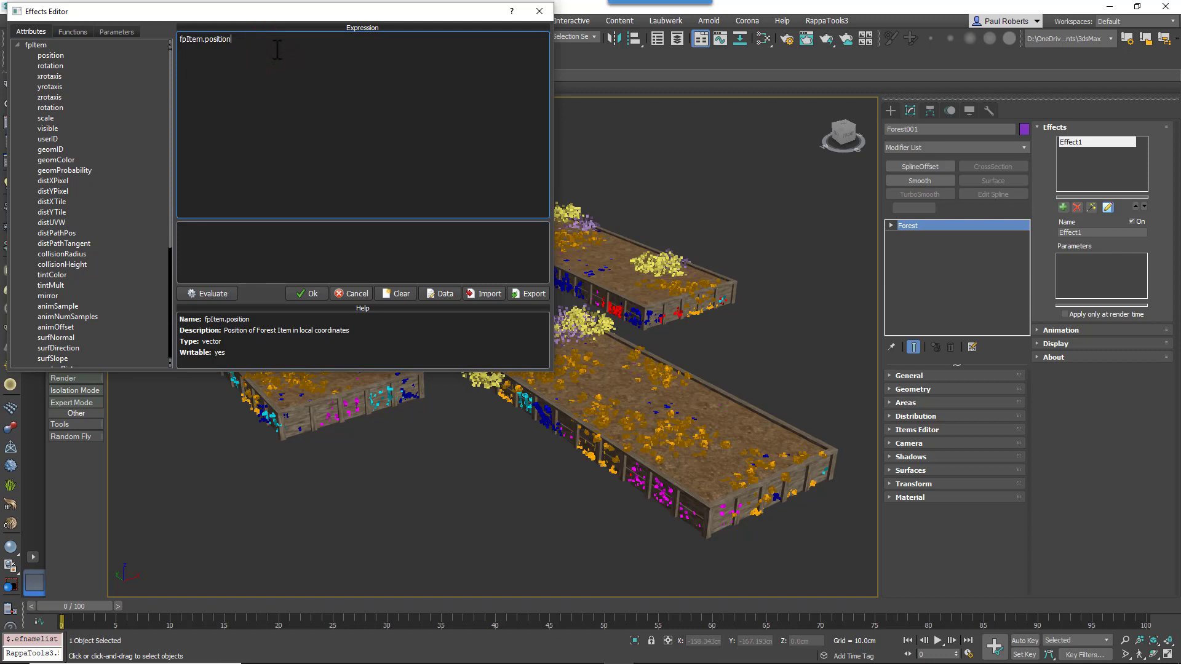
{"action": "type", "text": ".z"}
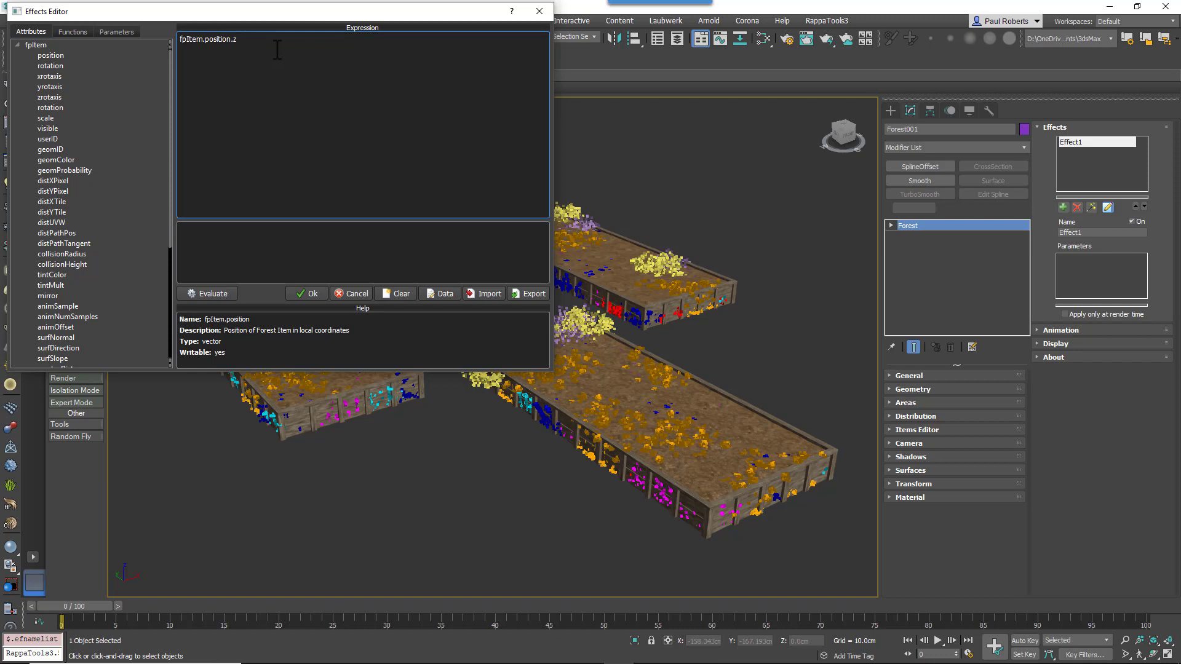
{"action": "type", "text": "="}
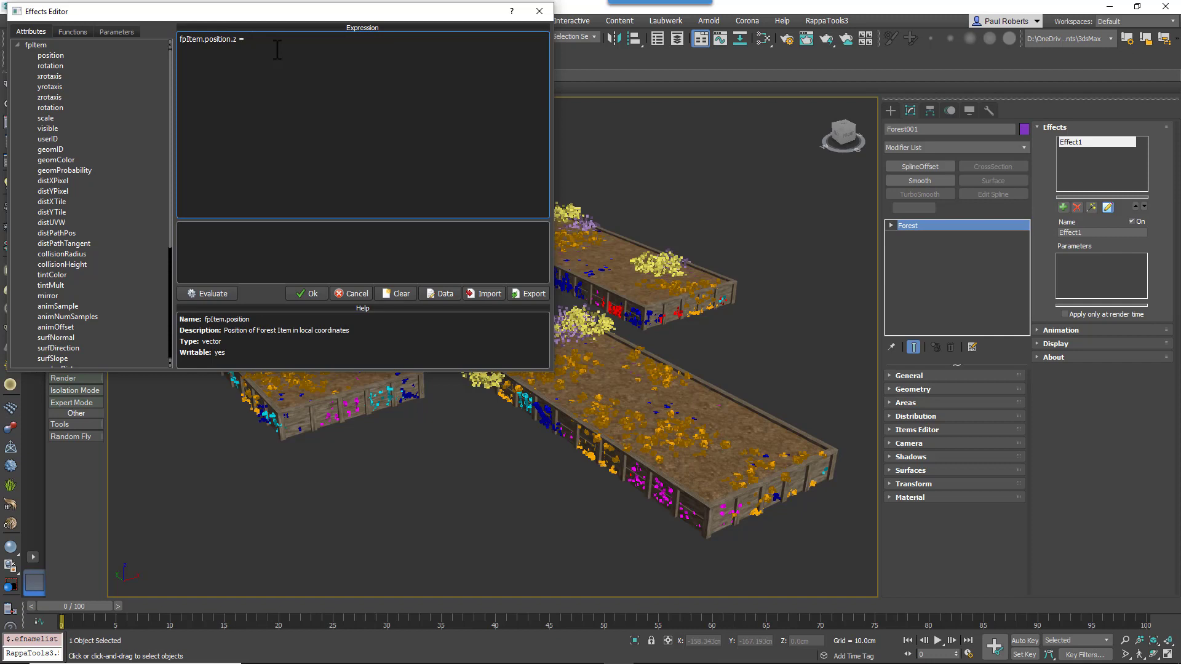
{"action": "left_click", "coordinate": [244, 40]}
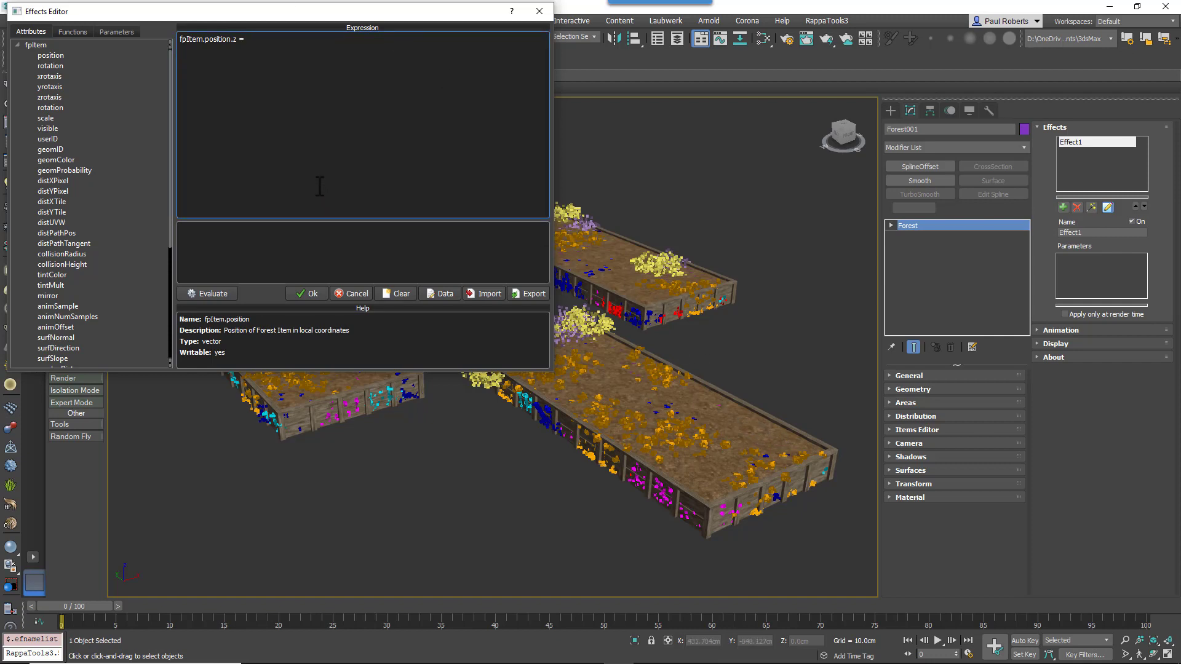
{"action": "left_click", "coordinate": [117, 32]}
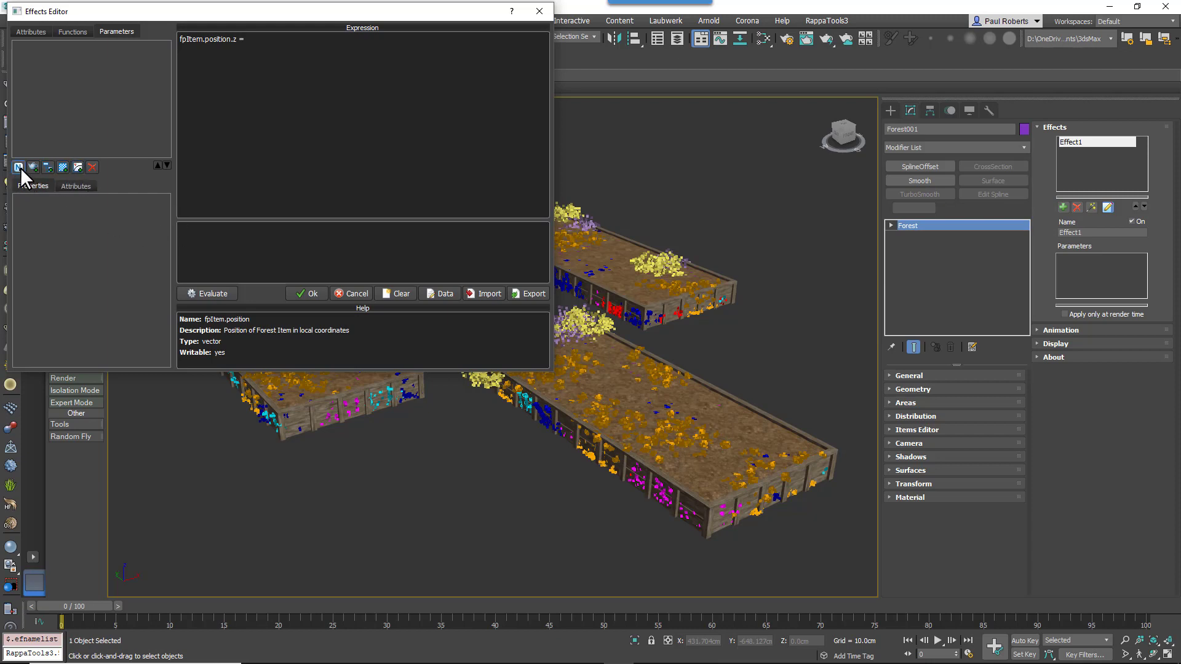
Step: Add a Scene Units parameter HeightAdjust, complete 'fpItem.position.z = HeightAdjust;' and evaluate it as Ok
{"action": "left_click", "coordinate": [18, 167]}
{"action": "type", "text": "H"}
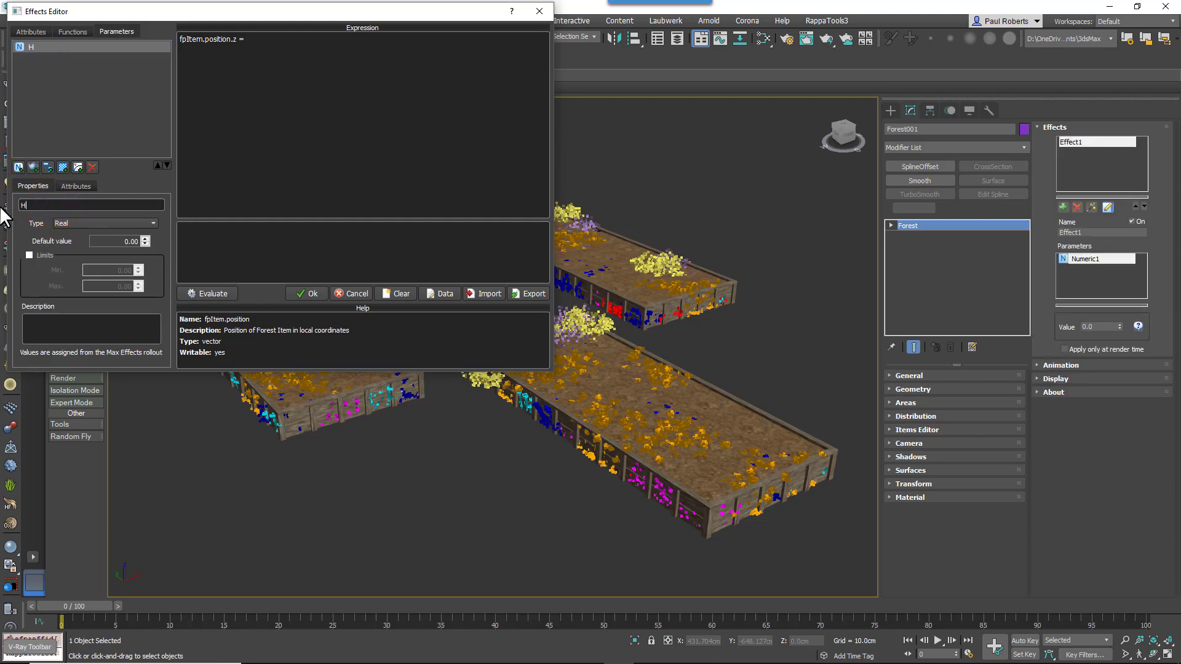
{"action": "type", "text": "eightAdjust"}
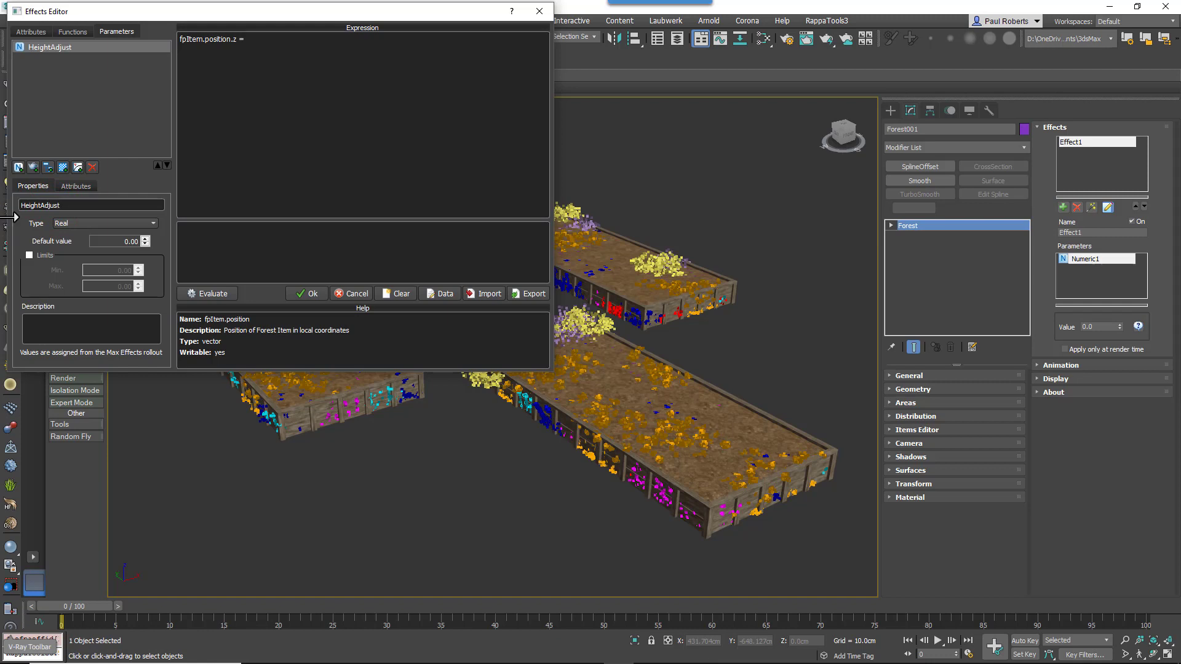
{"action": "left_click", "coordinate": [105, 222]}
{"action": "type", "text": " HeightAdjust"}
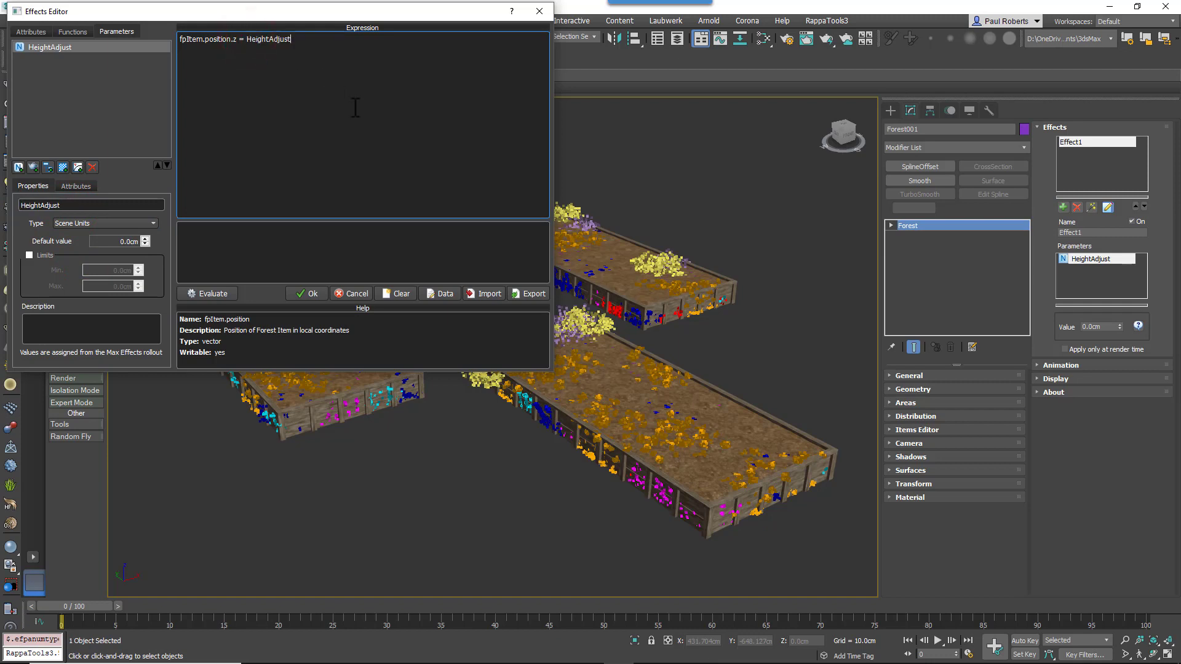
{"action": "type", "text": ";"}
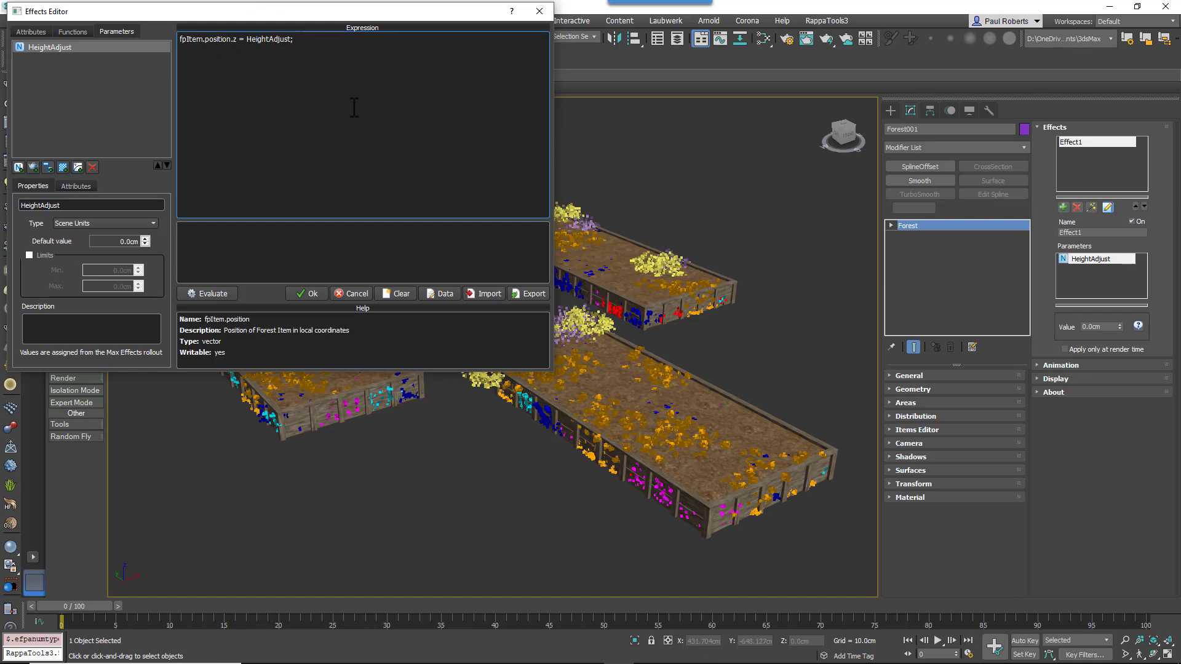
{"action": "mouse_move", "coordinate": [235, 284]}
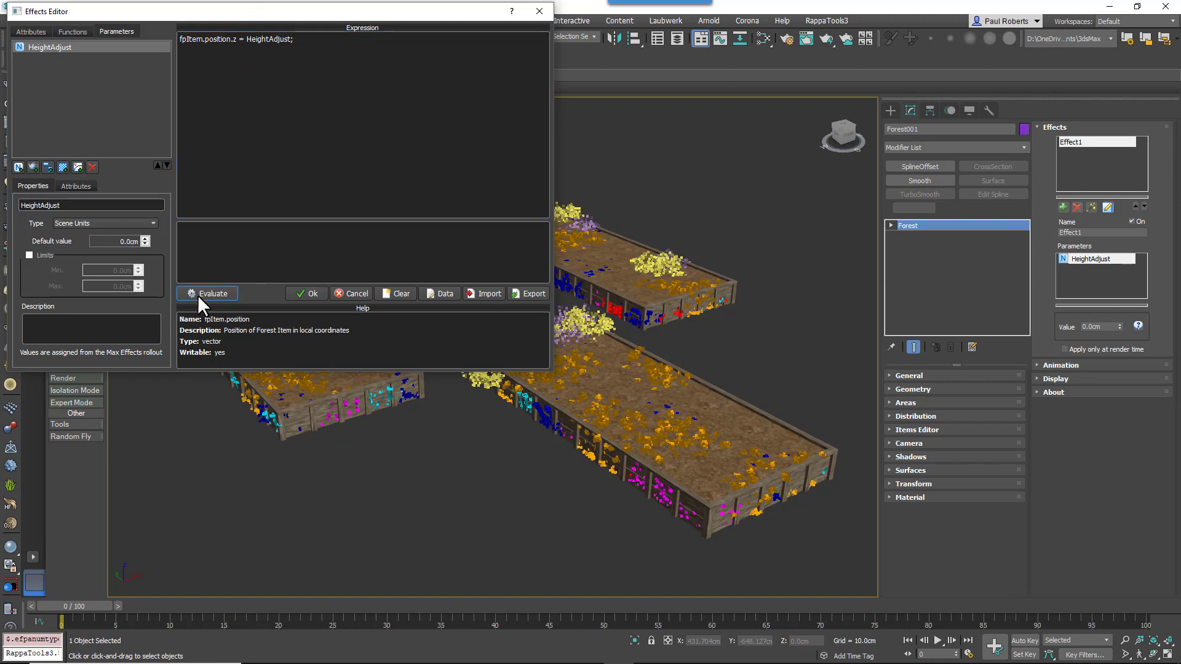
{"action": "left_click", "coordinate": [207, 292]}
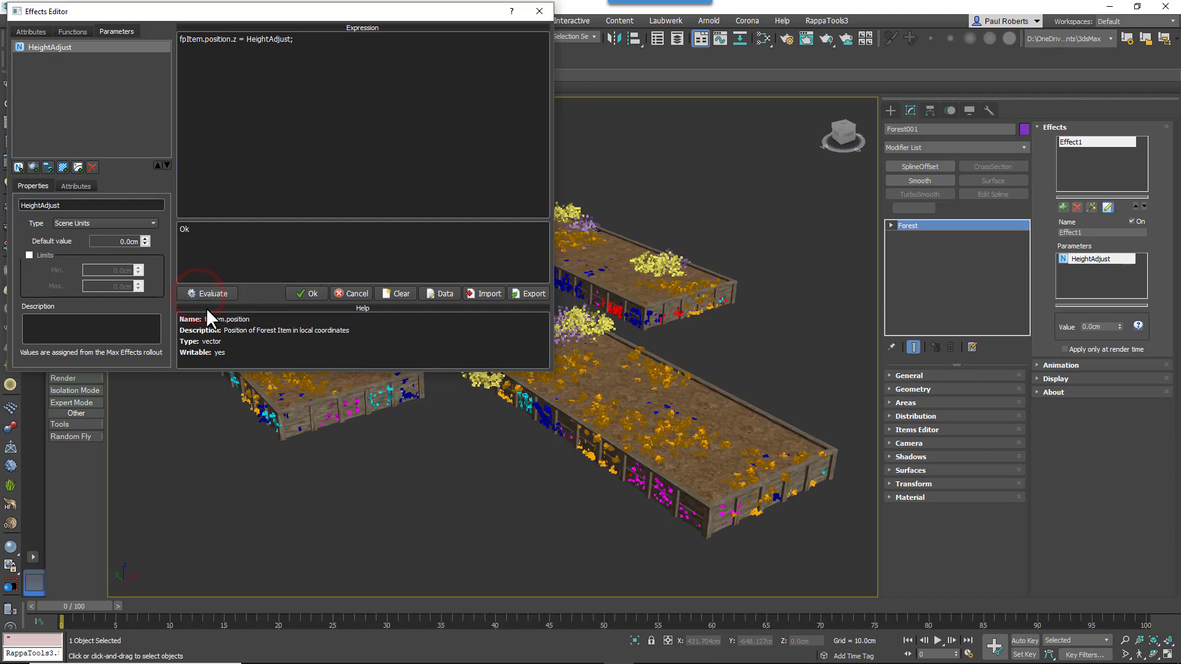
{"action": "left_click", "coordinate": [1097, 327]}
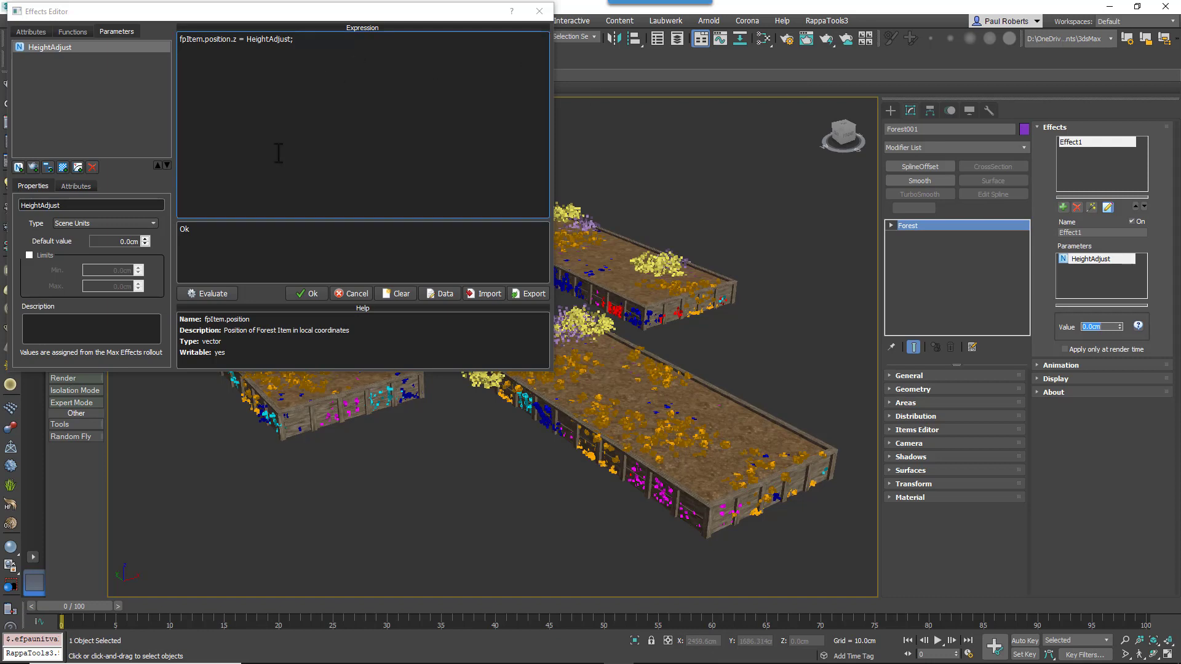
{"action": "mouse_move", "coordinate": [250, 175]}
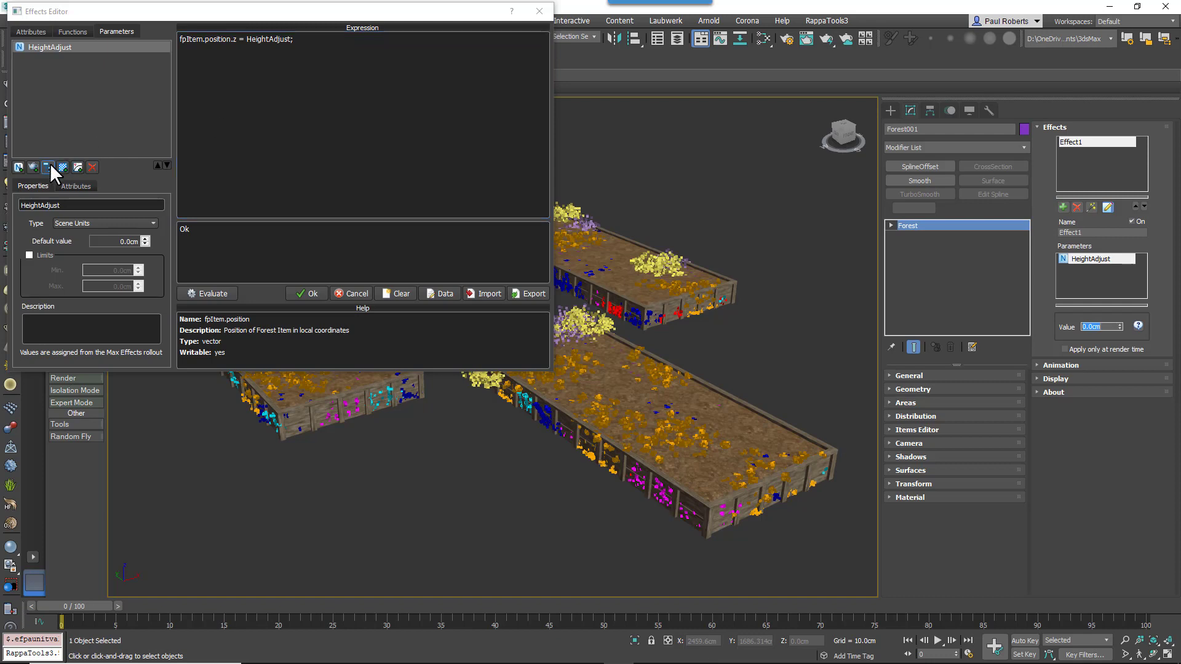
{"action": "mouse_move", "coordinate": [49, 167]}
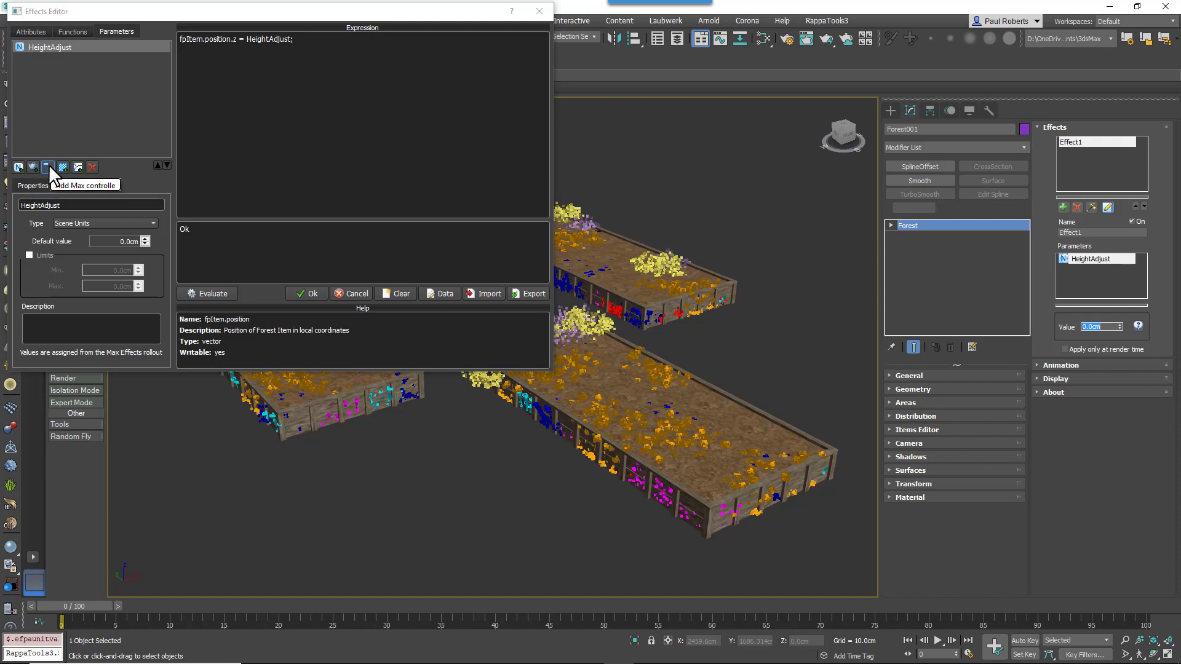
Step: Add a Max-controller parameter BedHeight and evaluate fpItem.position.z = BedHeight+HeightAdjust
{"action": "left_click", "coordinate": [47, 167]}
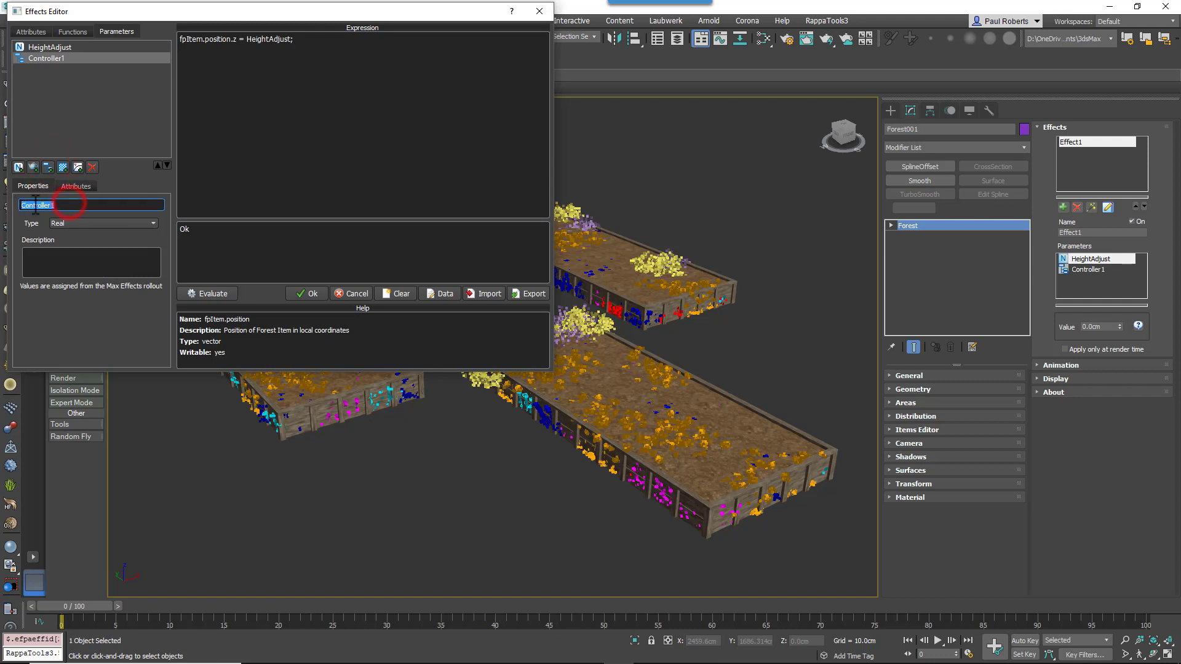
{"action": "type", "text": "BedHeg"}
{"action": "left_click", "coordinate": [363, 38]}
{"action": "type", "text": "BedHeight+"}
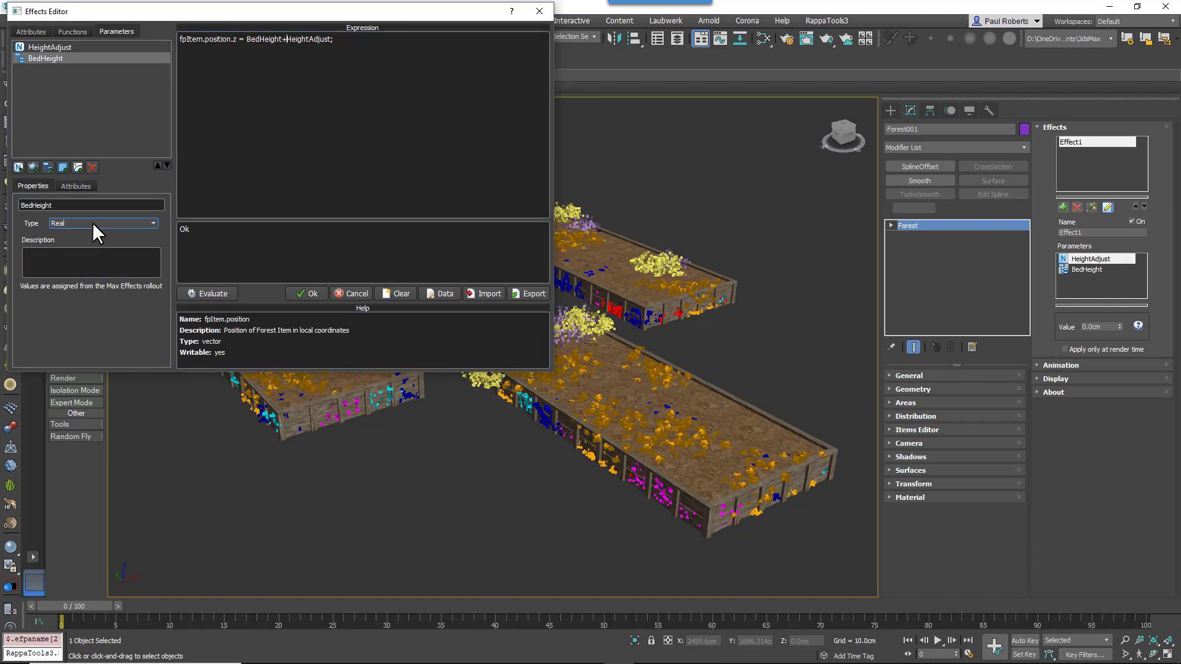
{"action": "left_click", "coordinate": [86, 241]}
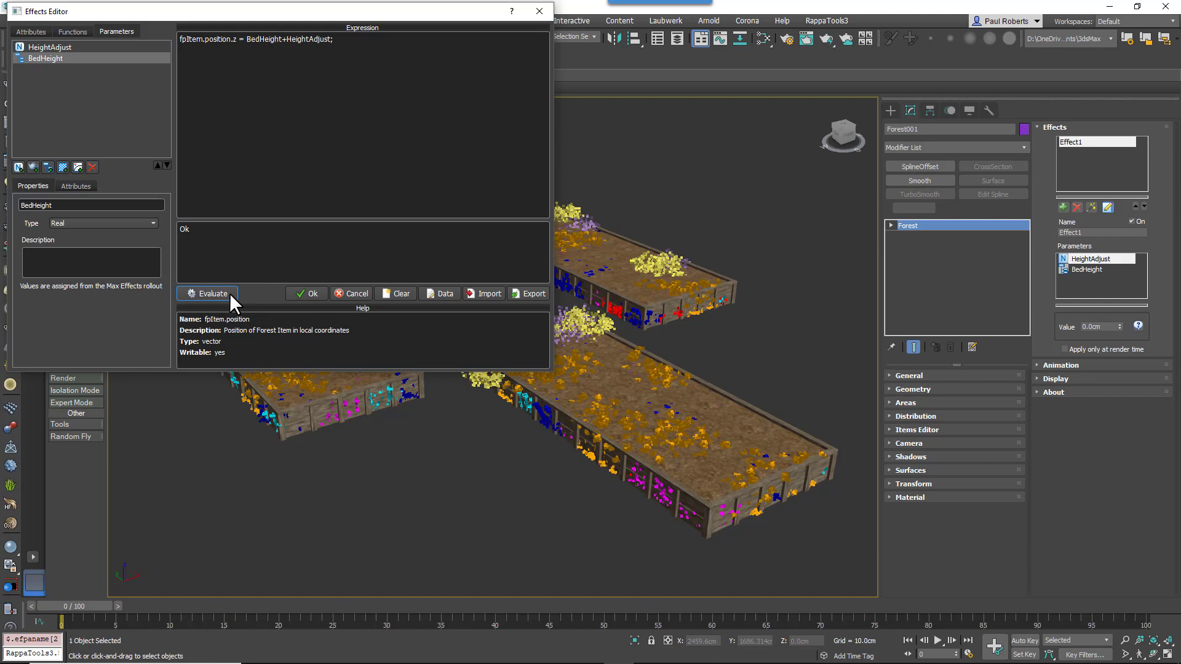
{"action": "left_click", "coordinate": [206, 292]}
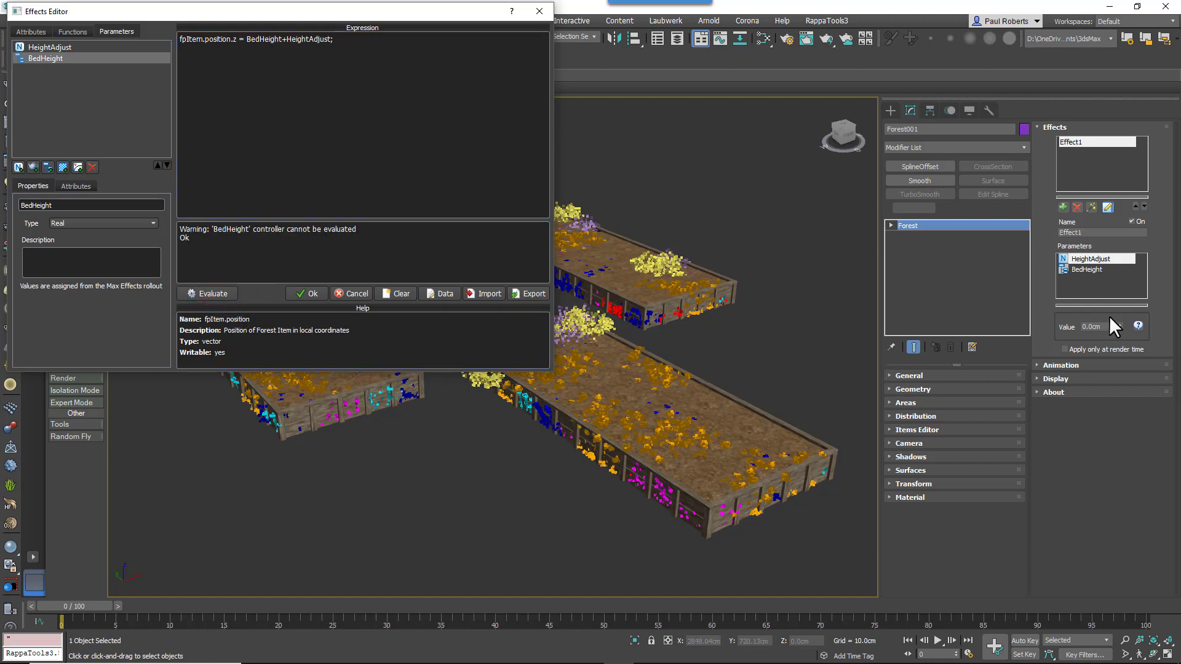
{"action": "left_click", "coordinate": [1087, 270]}
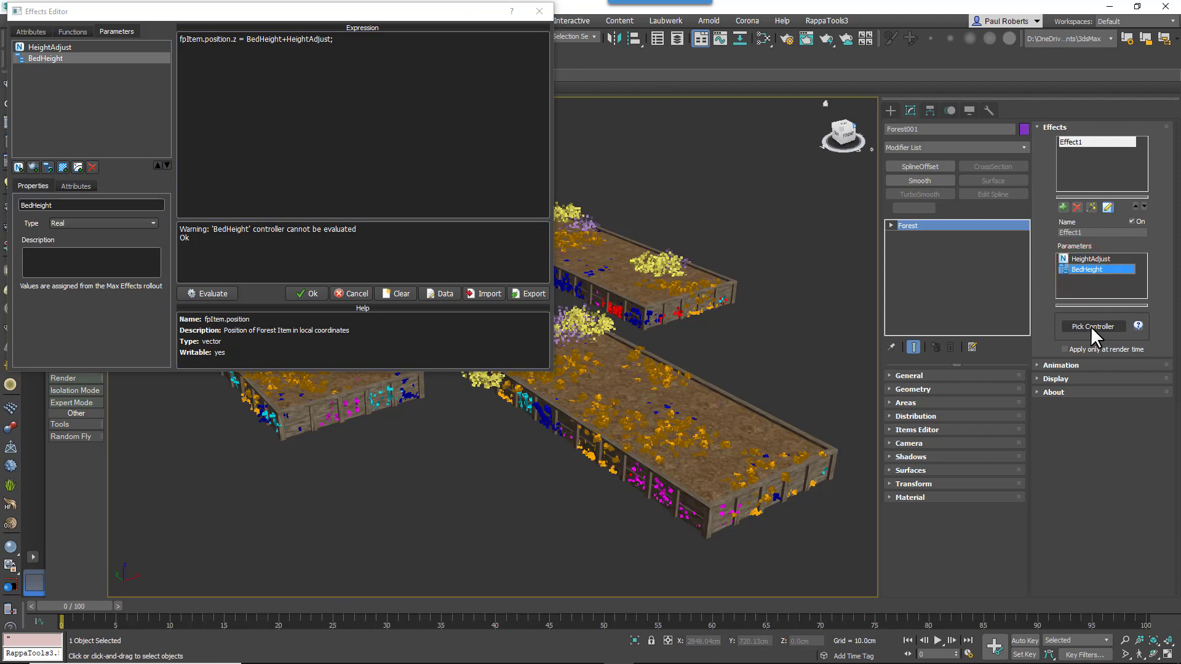
Step: In the Track View Pick tree, expand RC_beds_complete's RailClone parameters, then close the Effects Editor
{"action": "left_click", "coordinate": [1092, 327]}
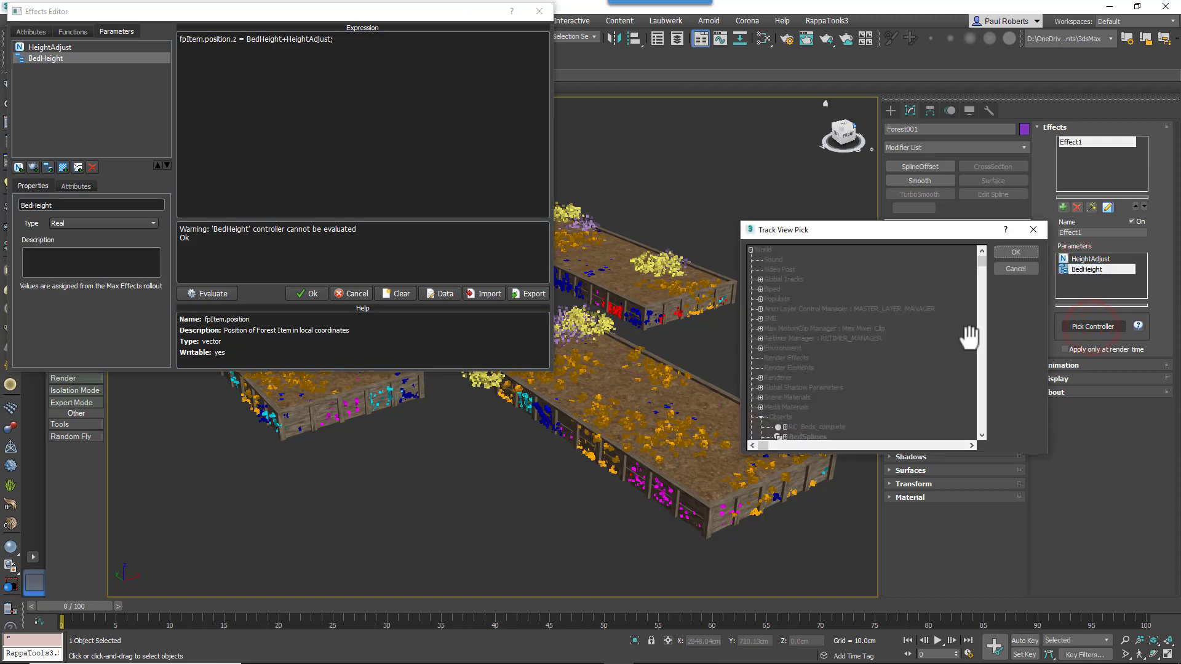
{"action": "scroll", "scroll_direction": "down", "scroll_amount": 3}
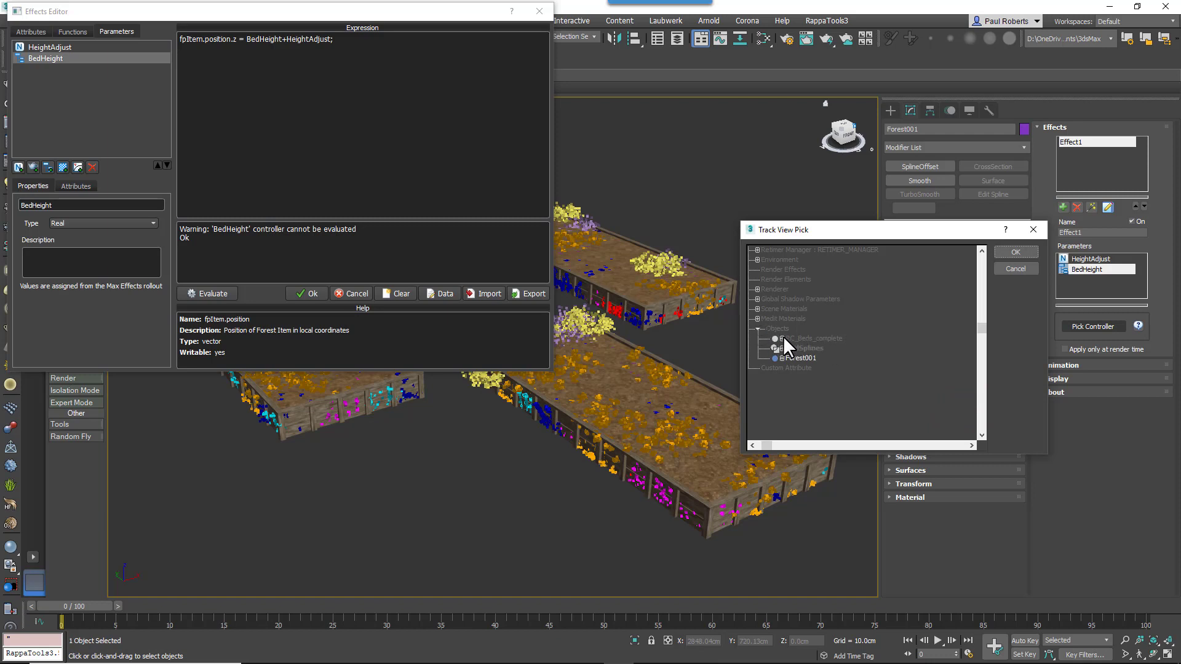
{"action": "left_click", "coordinate": [772, 358]}
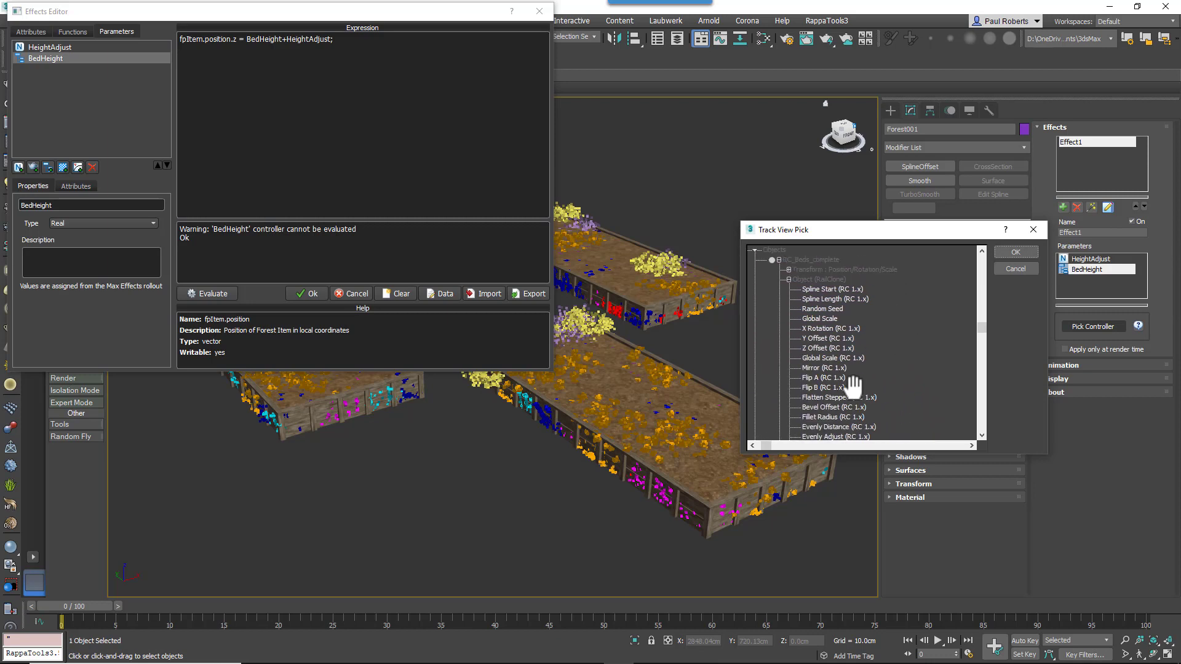
{"action": "mouse_move", "coordinate": [922, 418]}
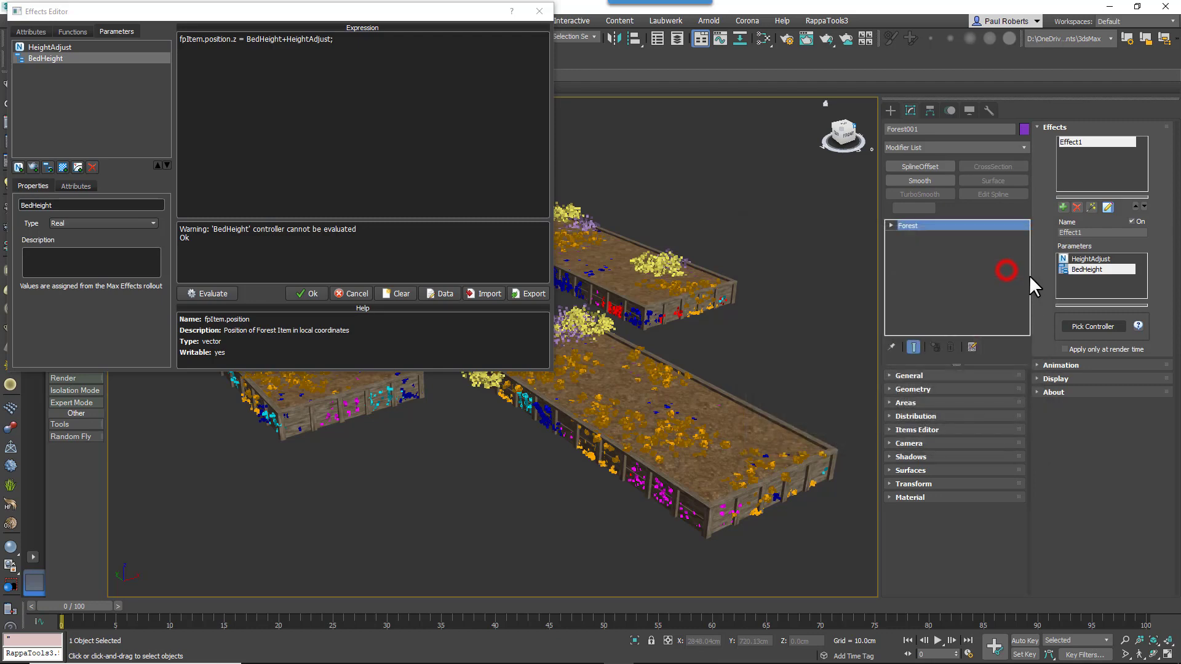
{"action": "left_click", "coordinate": [539, 11]}
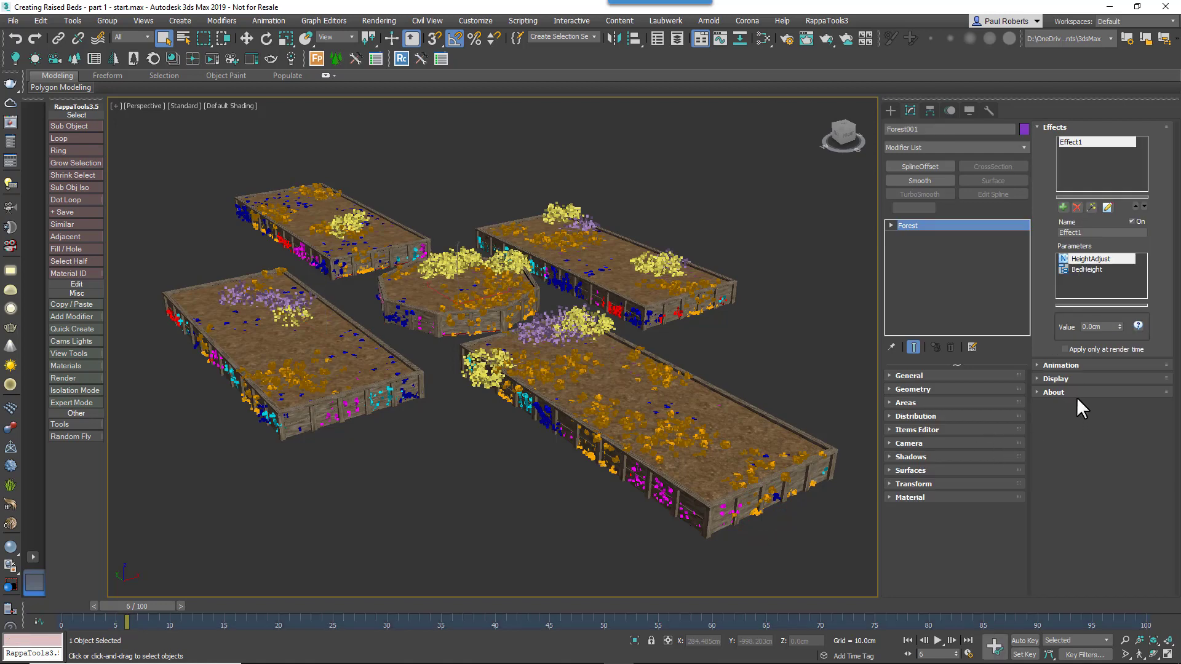
Step: Assign the RailClone bed height track as BedHeight's controller so flowers fill all five beds
{"action": "left_click", "coordinate": [1086, 268]}
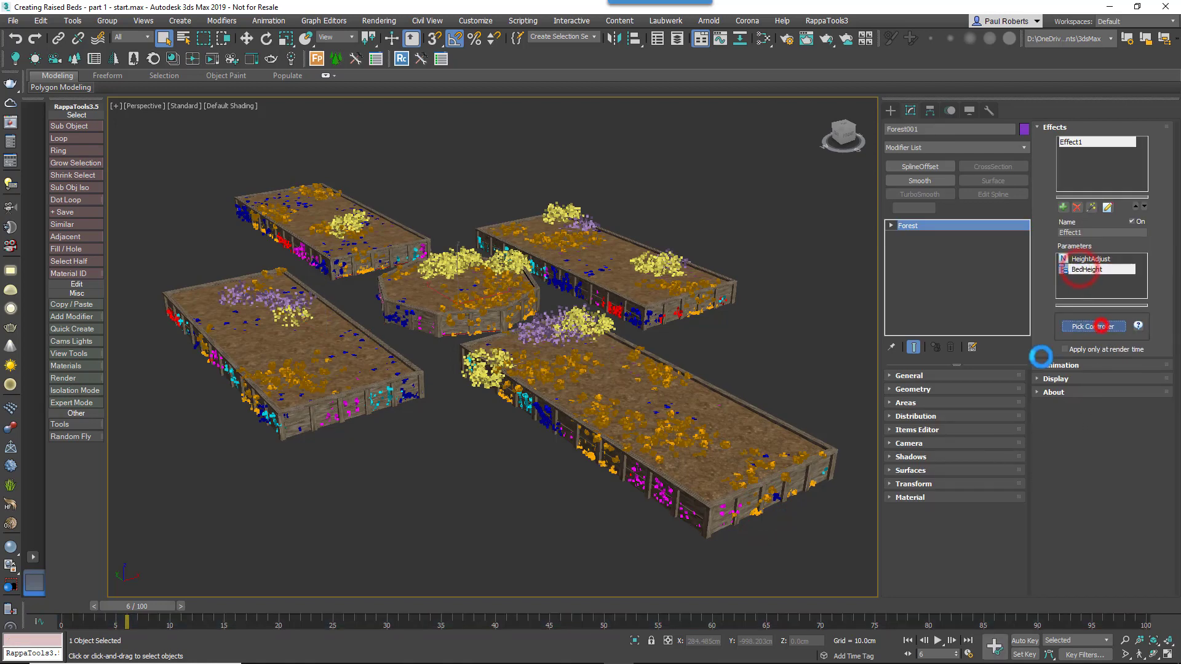
{"action": "left_click", "coordinate": [1092, 326]}
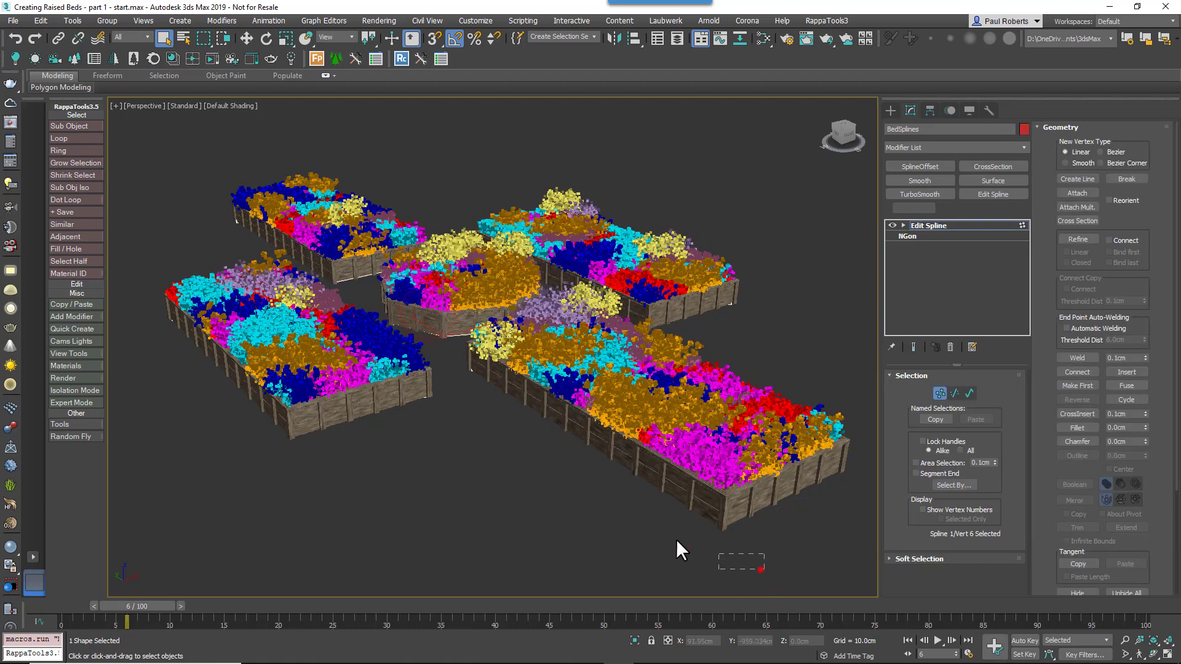
Step: Move the long bed's left-end BedSplines vertices inward; its flowers follow the new outline
{"action": "left_click", "coordinate": [493, 364]}
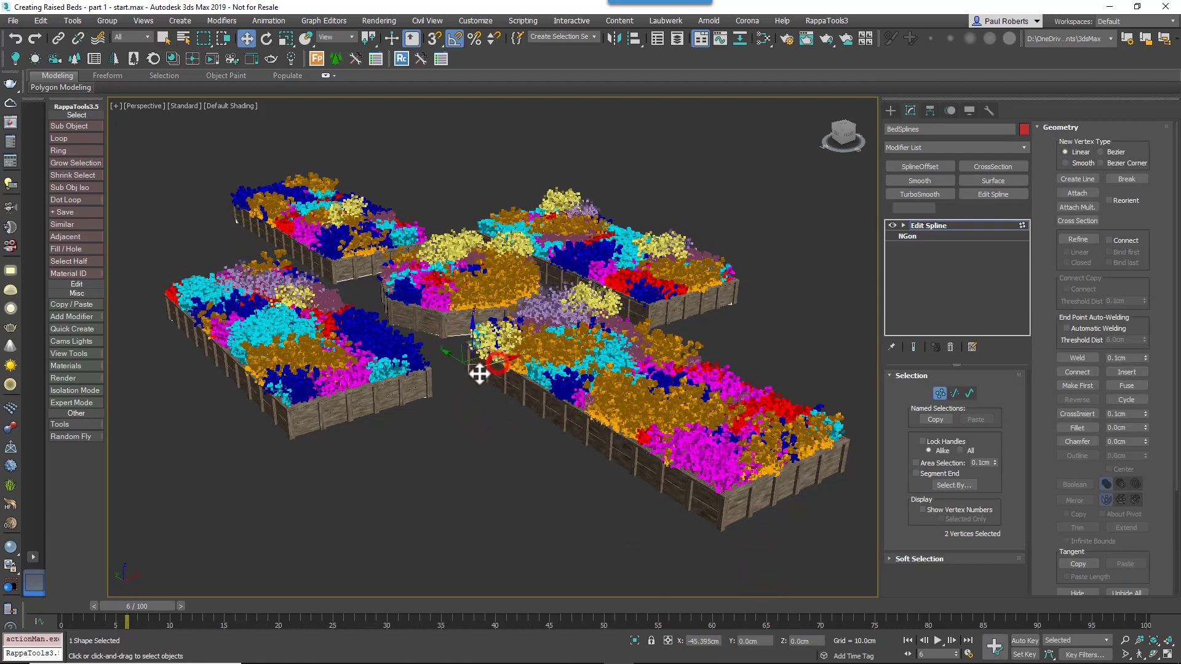
{"action": "left_click_drag", "start_coordinate": [486, 369], "coordinate": [519, 376]}
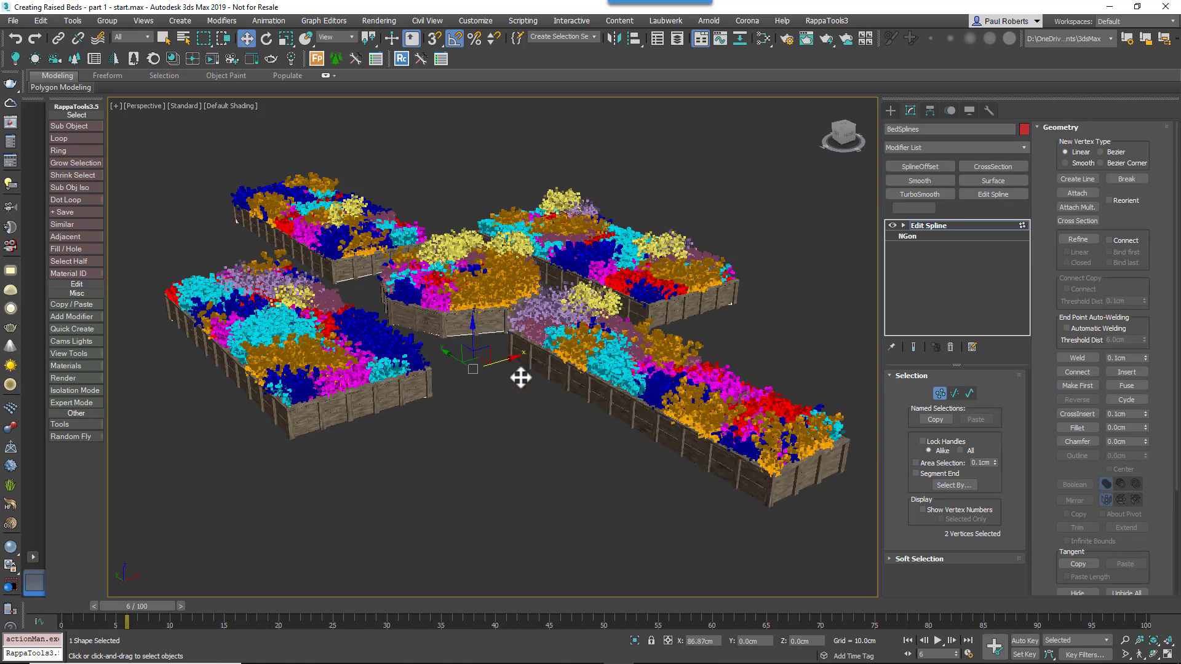